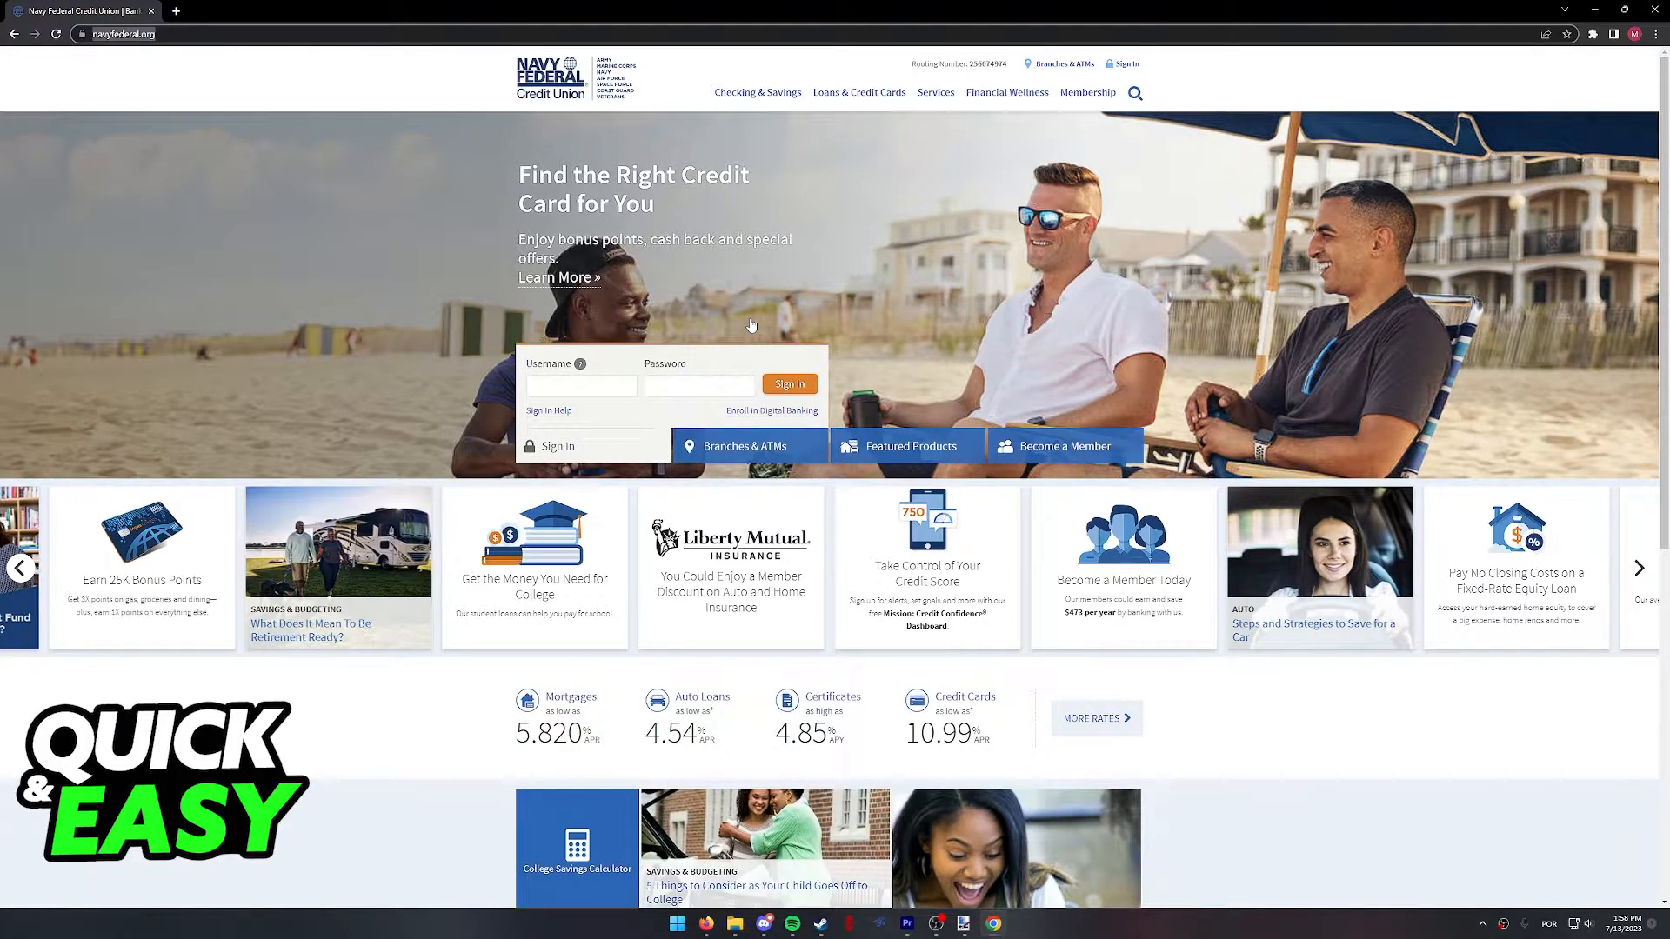
mouse_move(657, 317)
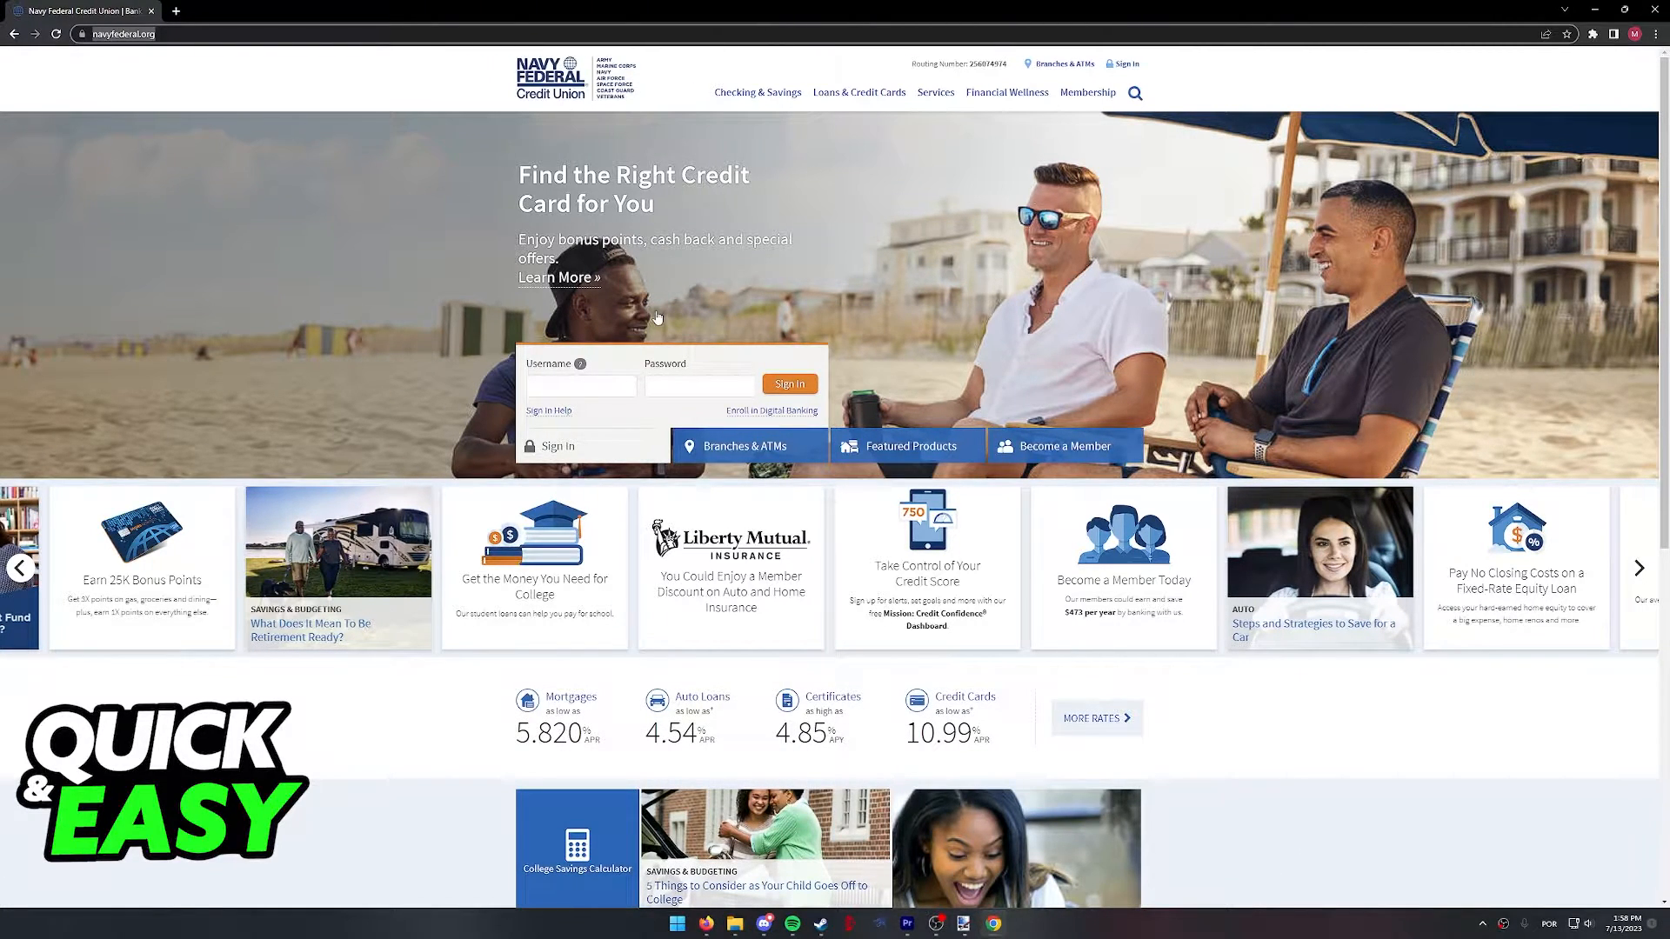
Step: Open Personal Loans from the Loans & Credit Cards menu in the top navigation
scroll(down, 3)
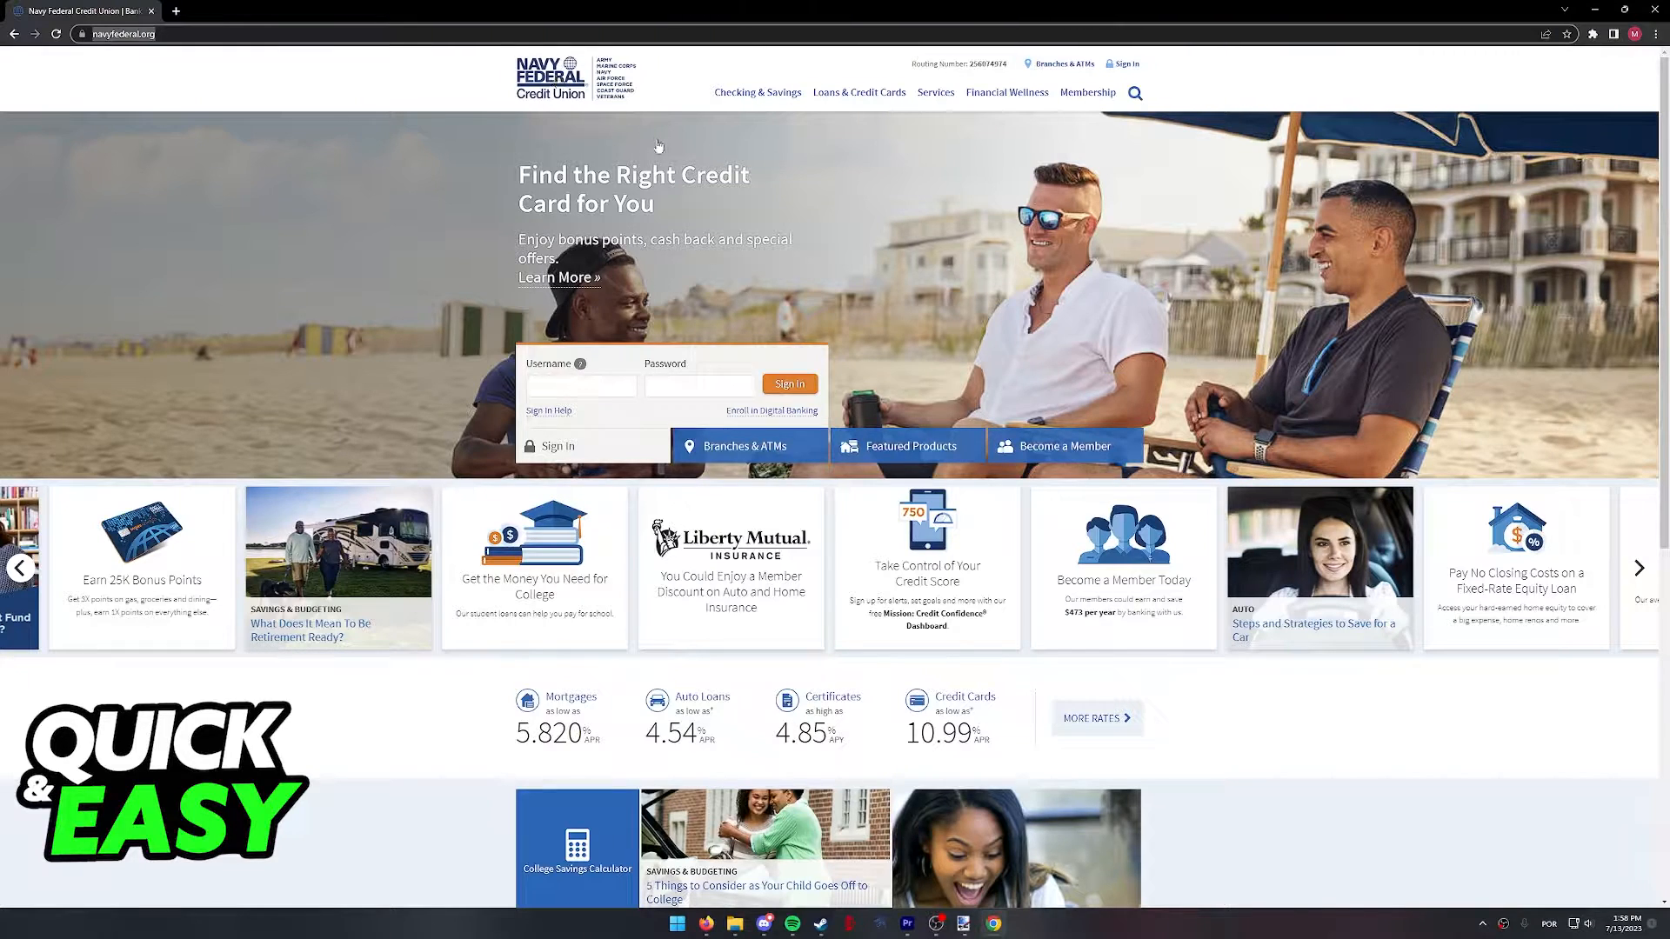
mouse_move(394, 82)
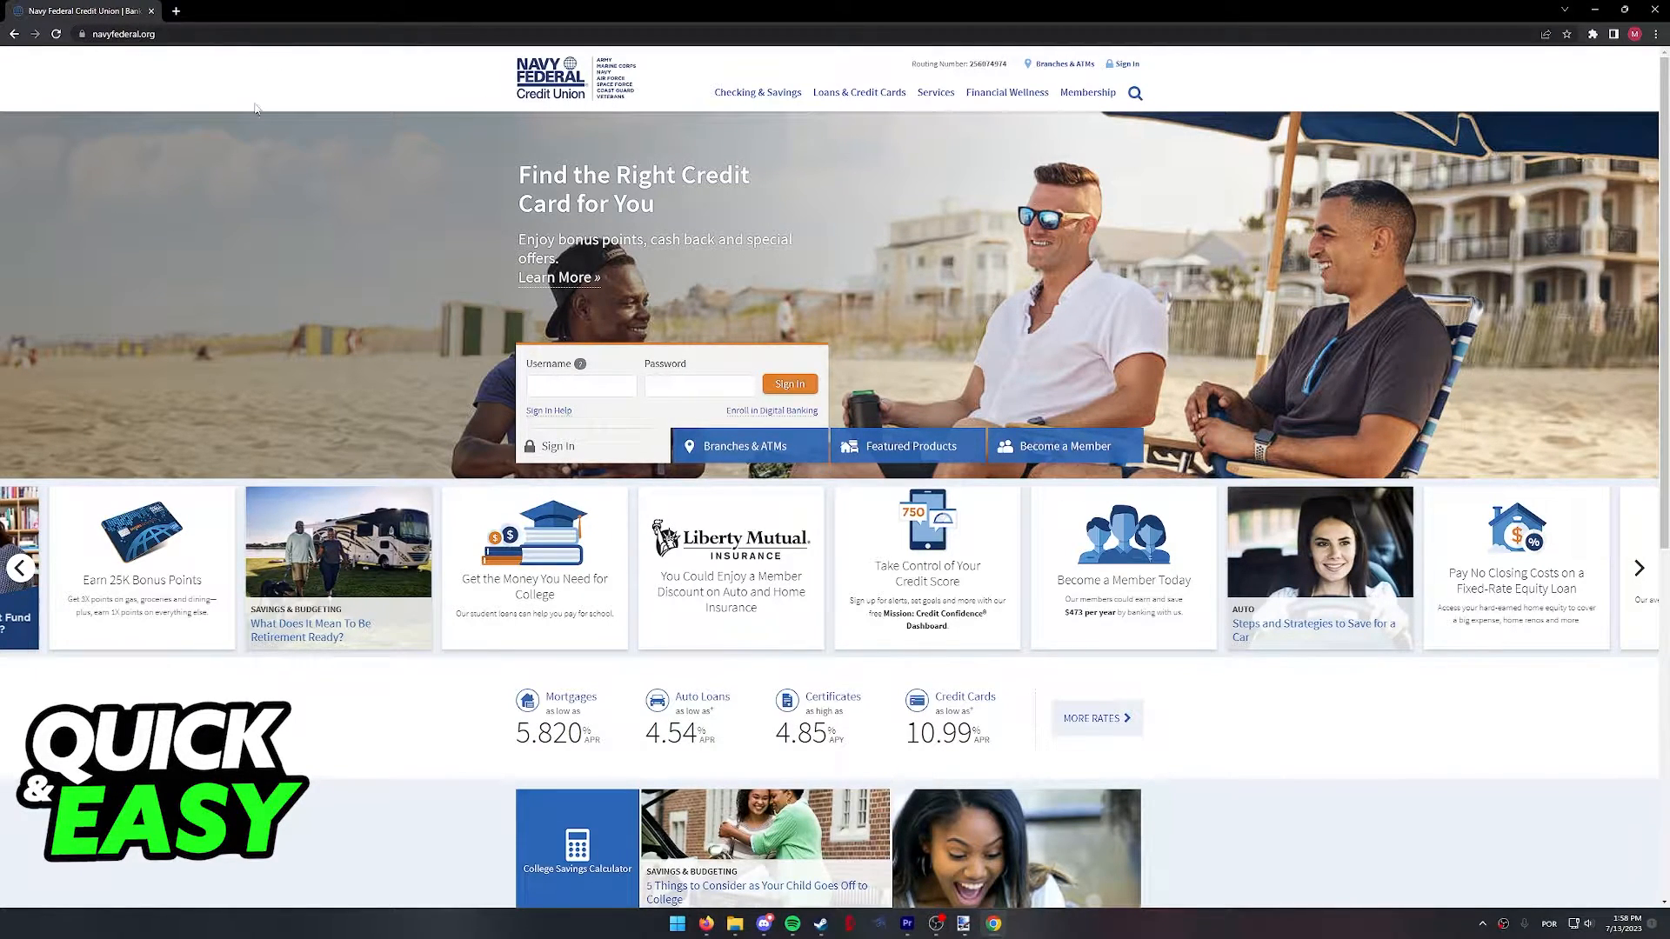
mouse_move(565, 126)
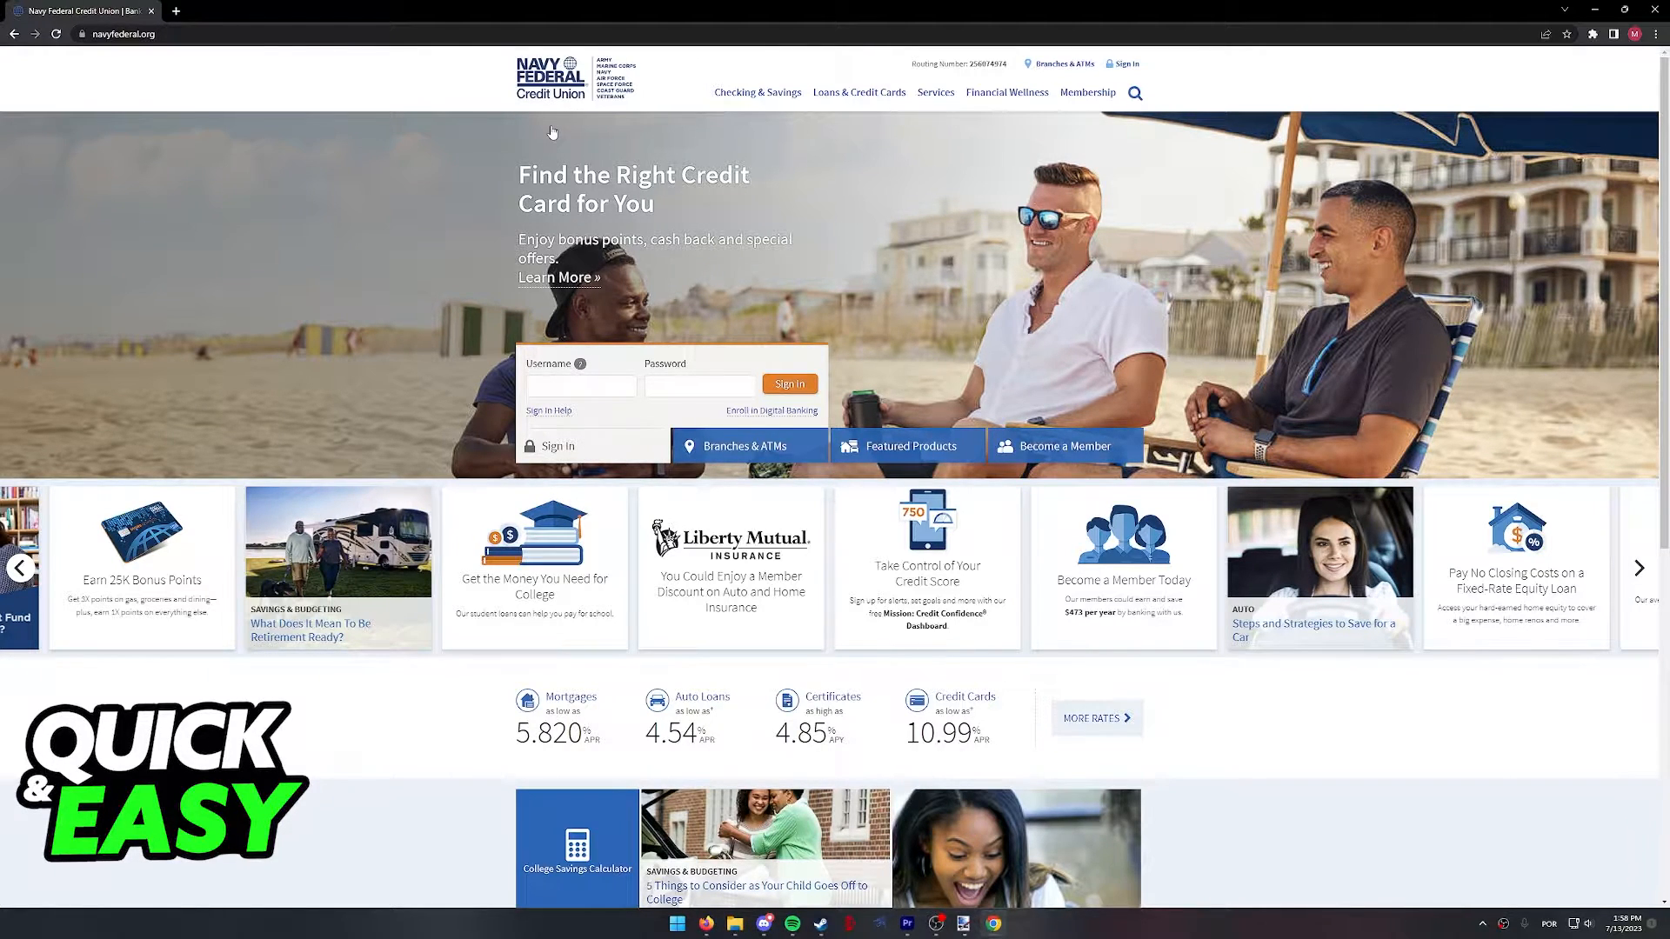
mouse_move(374, 134)
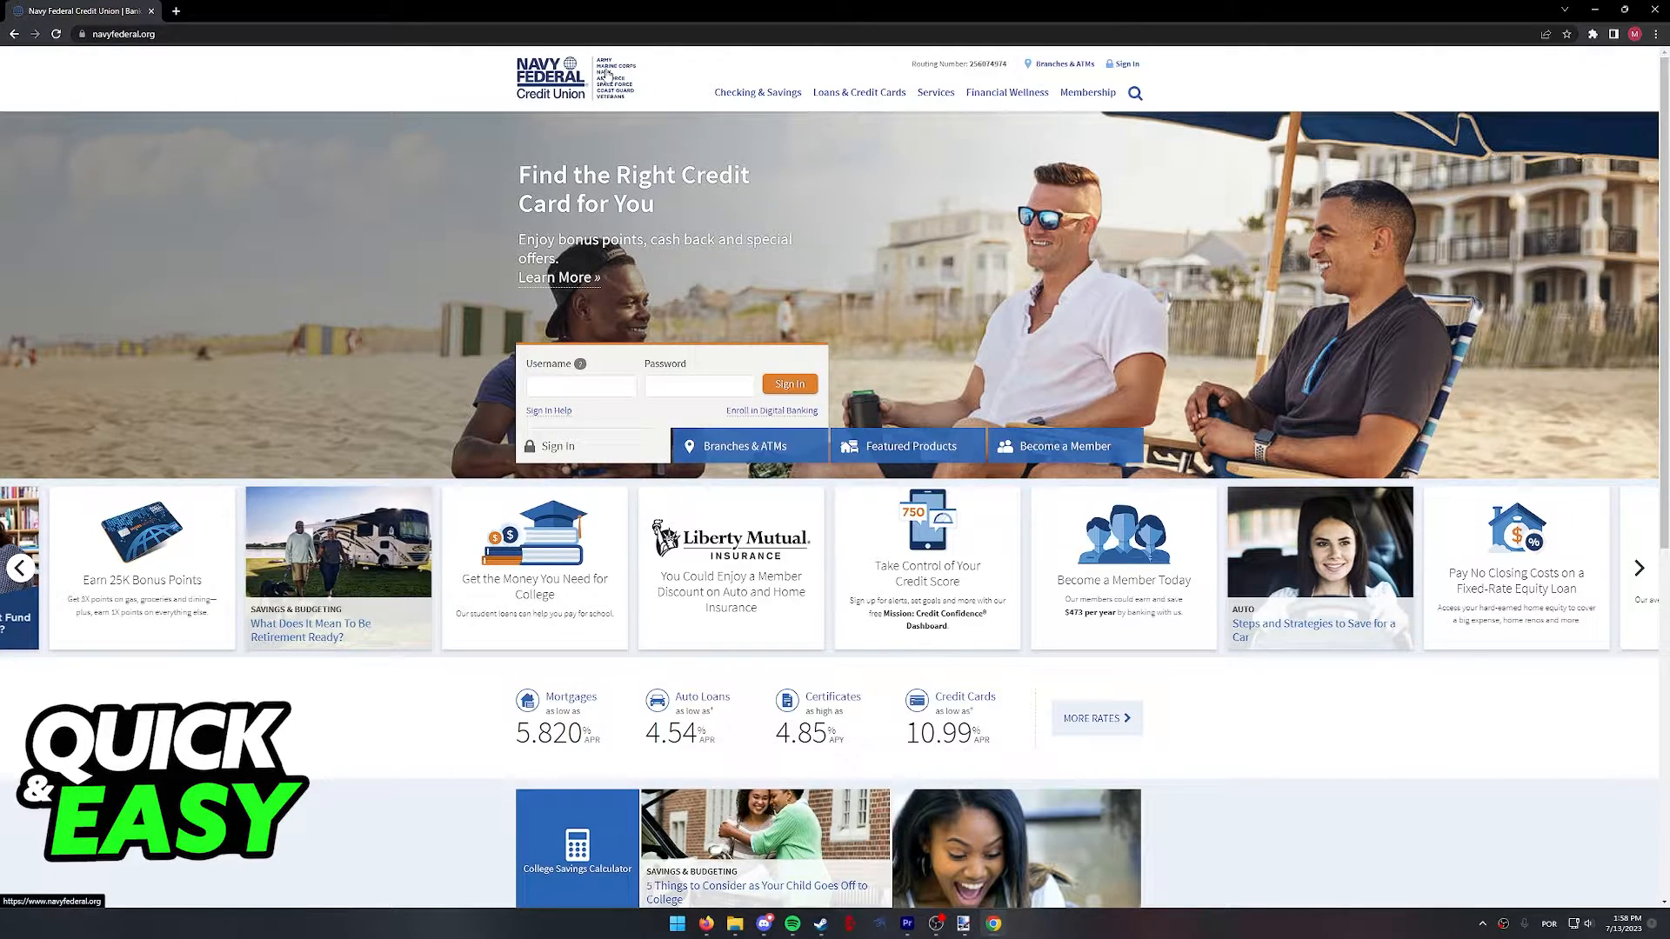
click(859, 92)
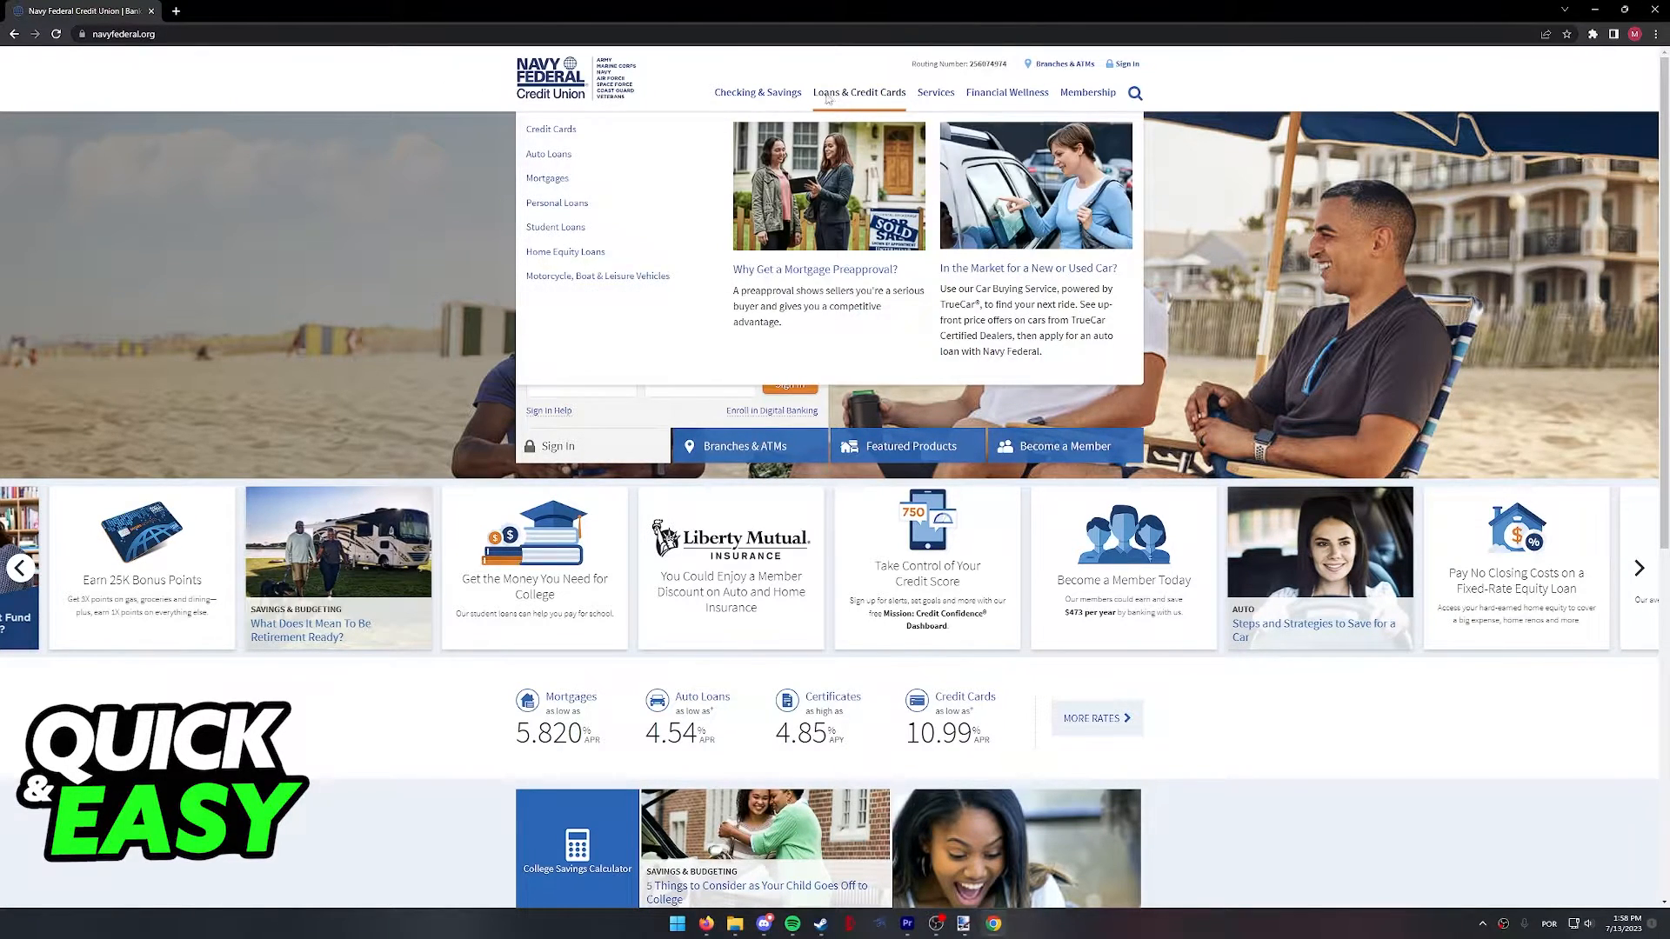
mouse_move(598, 230)
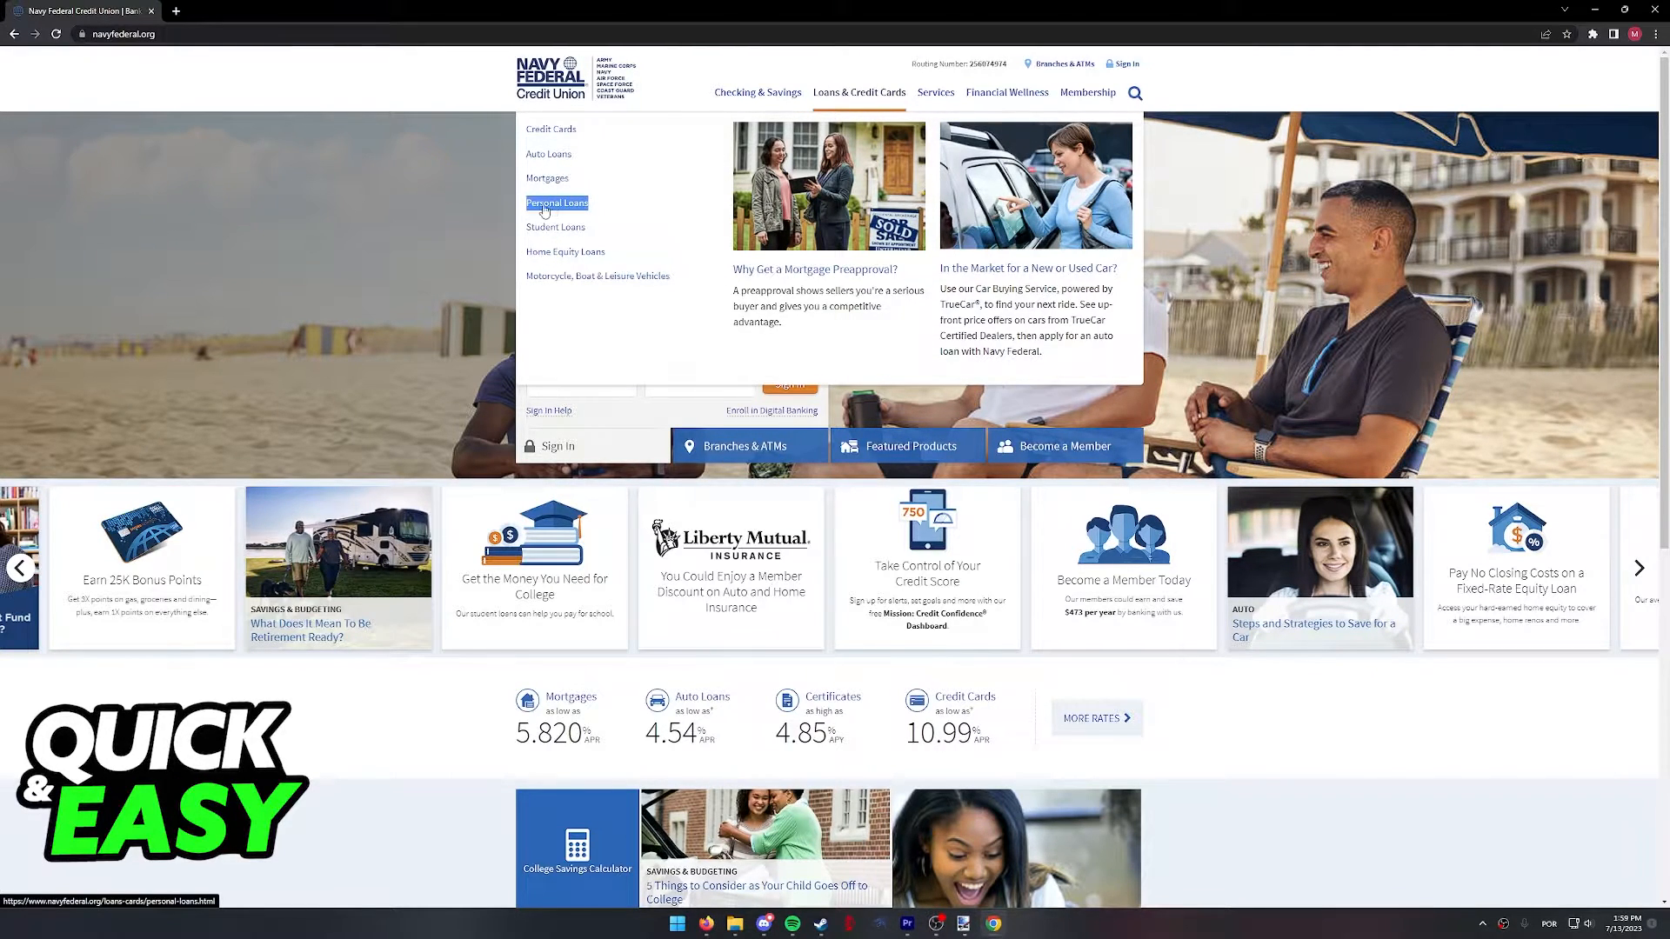
mouse_move(569, 213)
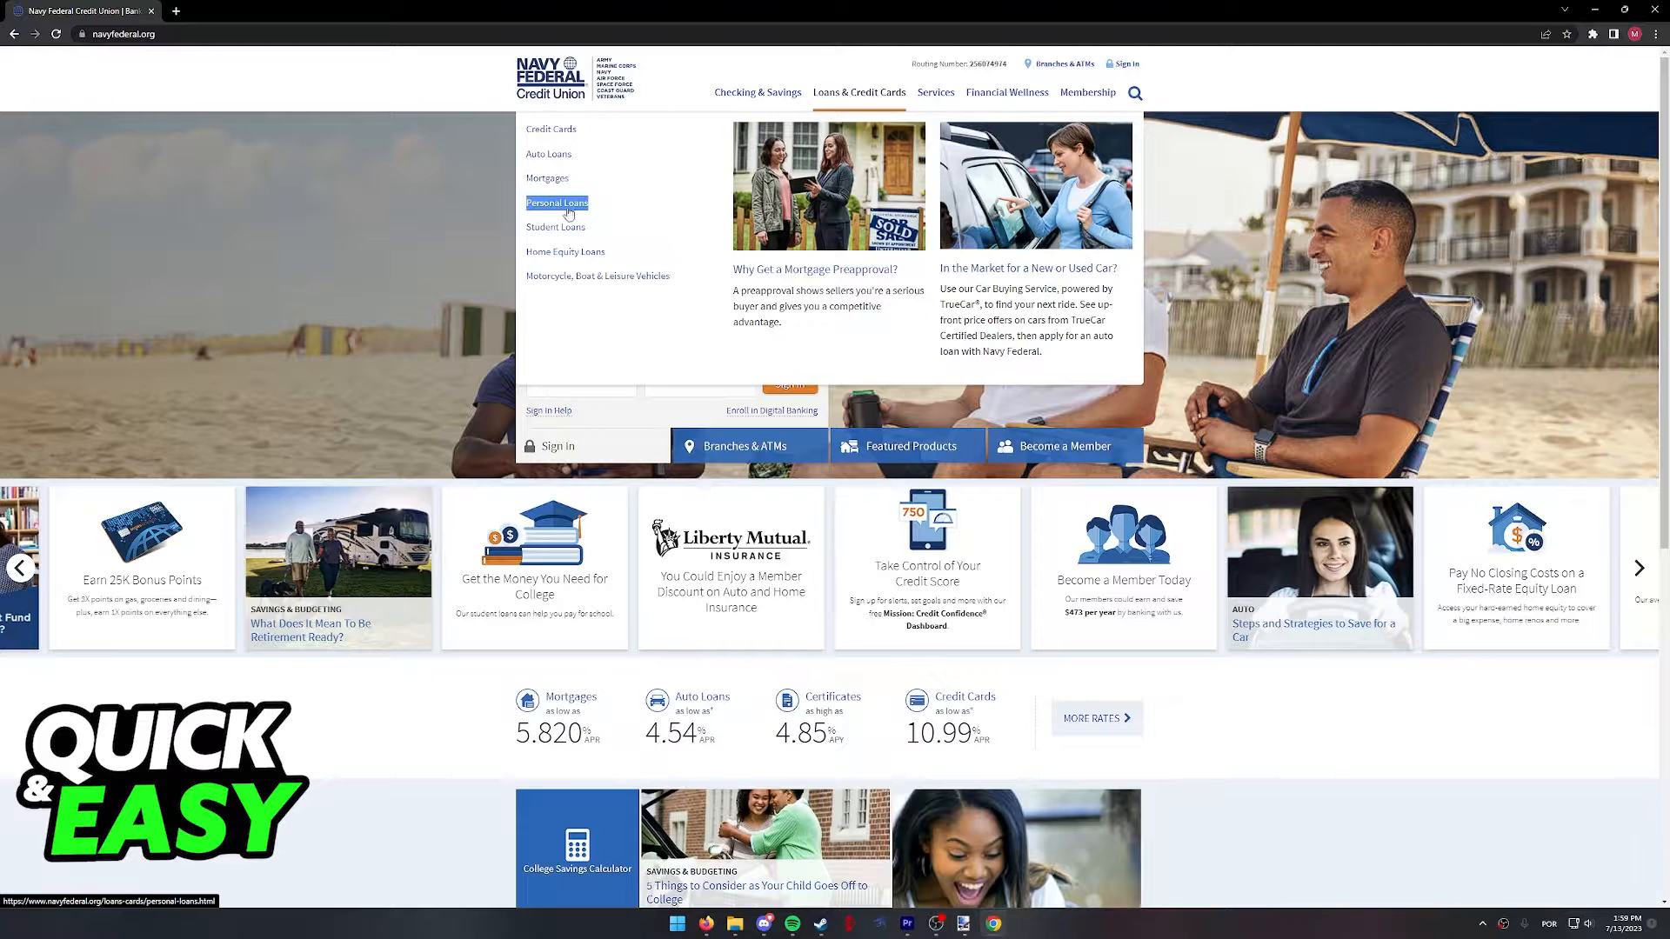
click(557, 202)
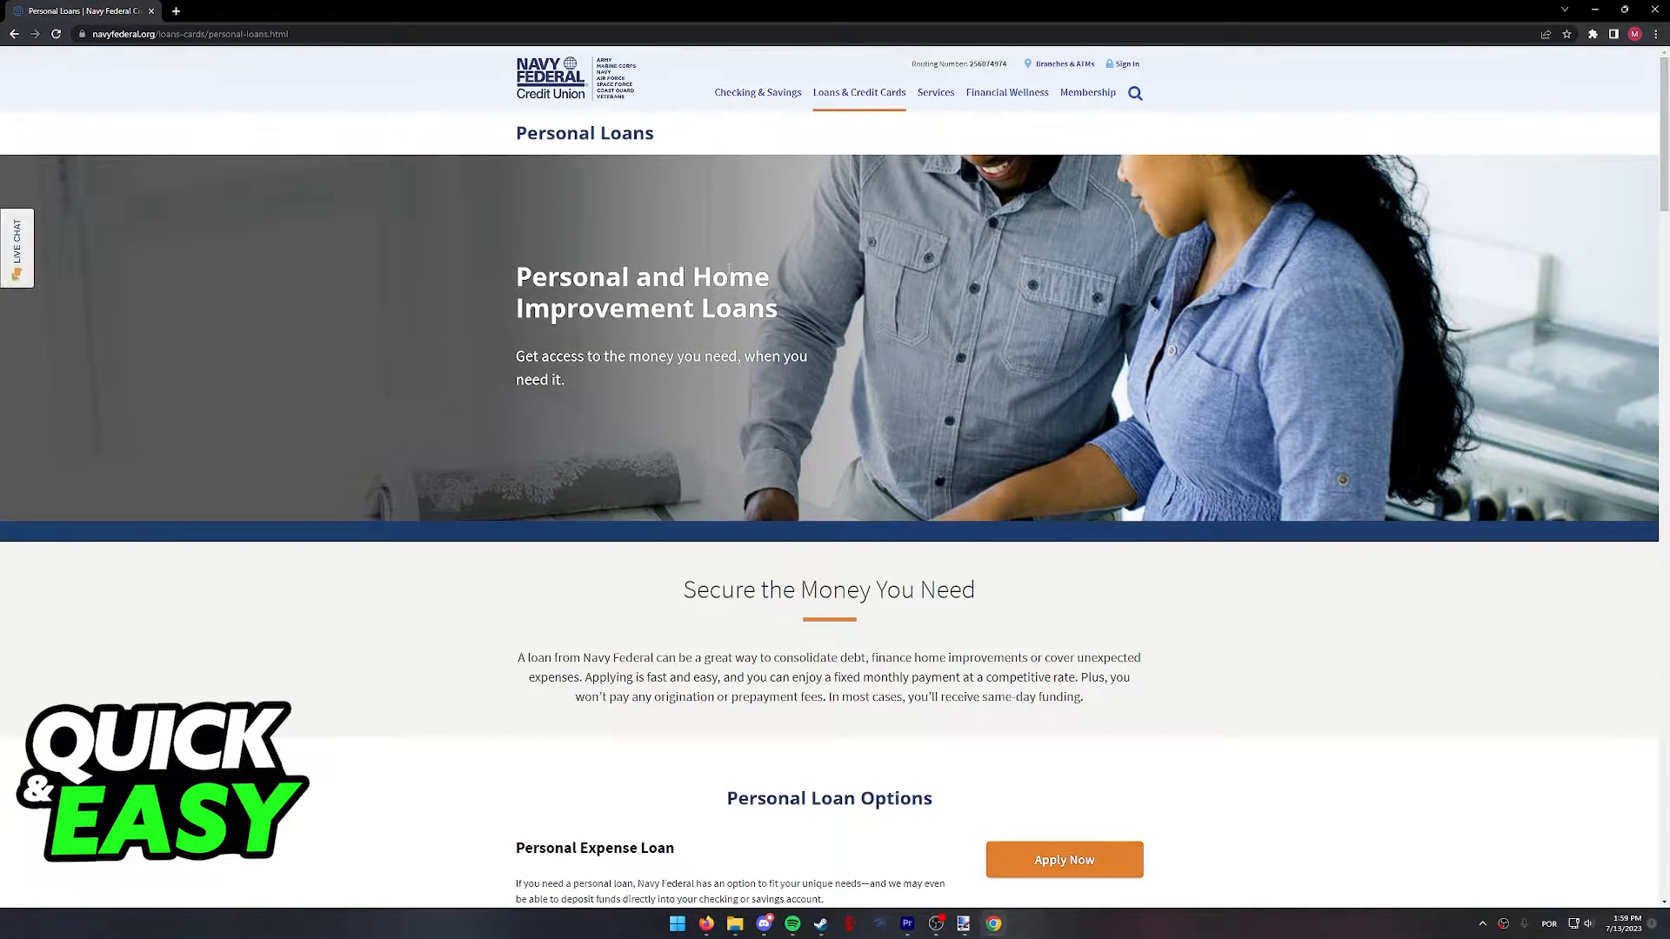
Step: Scroll through the Personal Expense, Home Improvement and Debt Consolidation loan sections
scroll(down, 3)
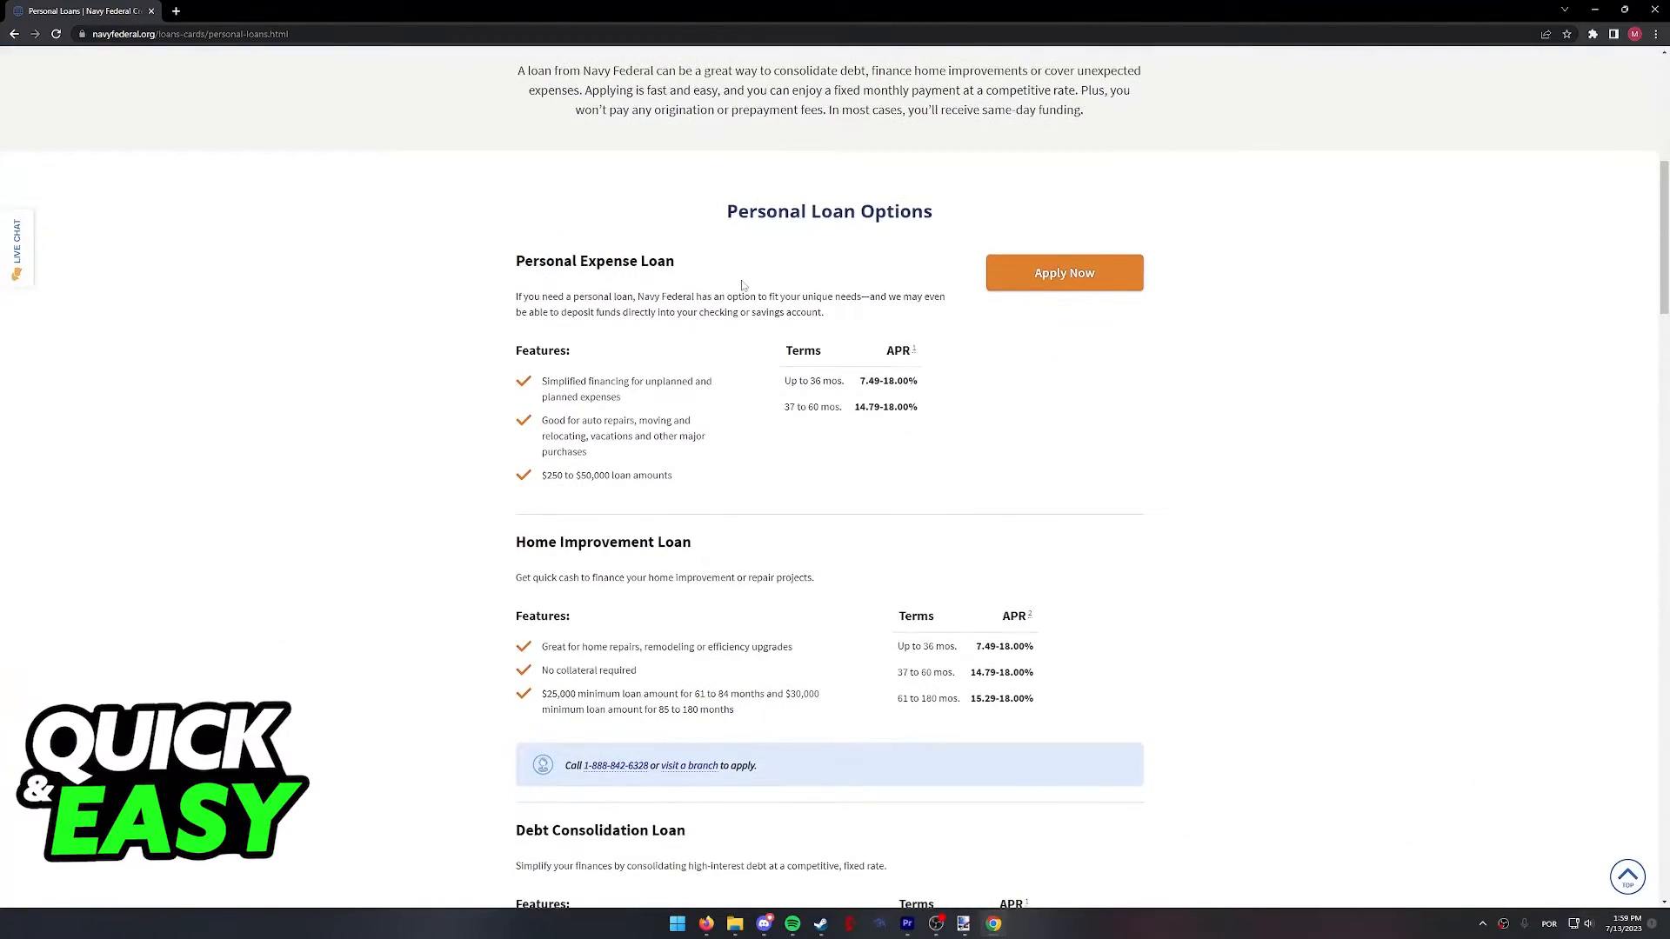
scroll(up, 3)
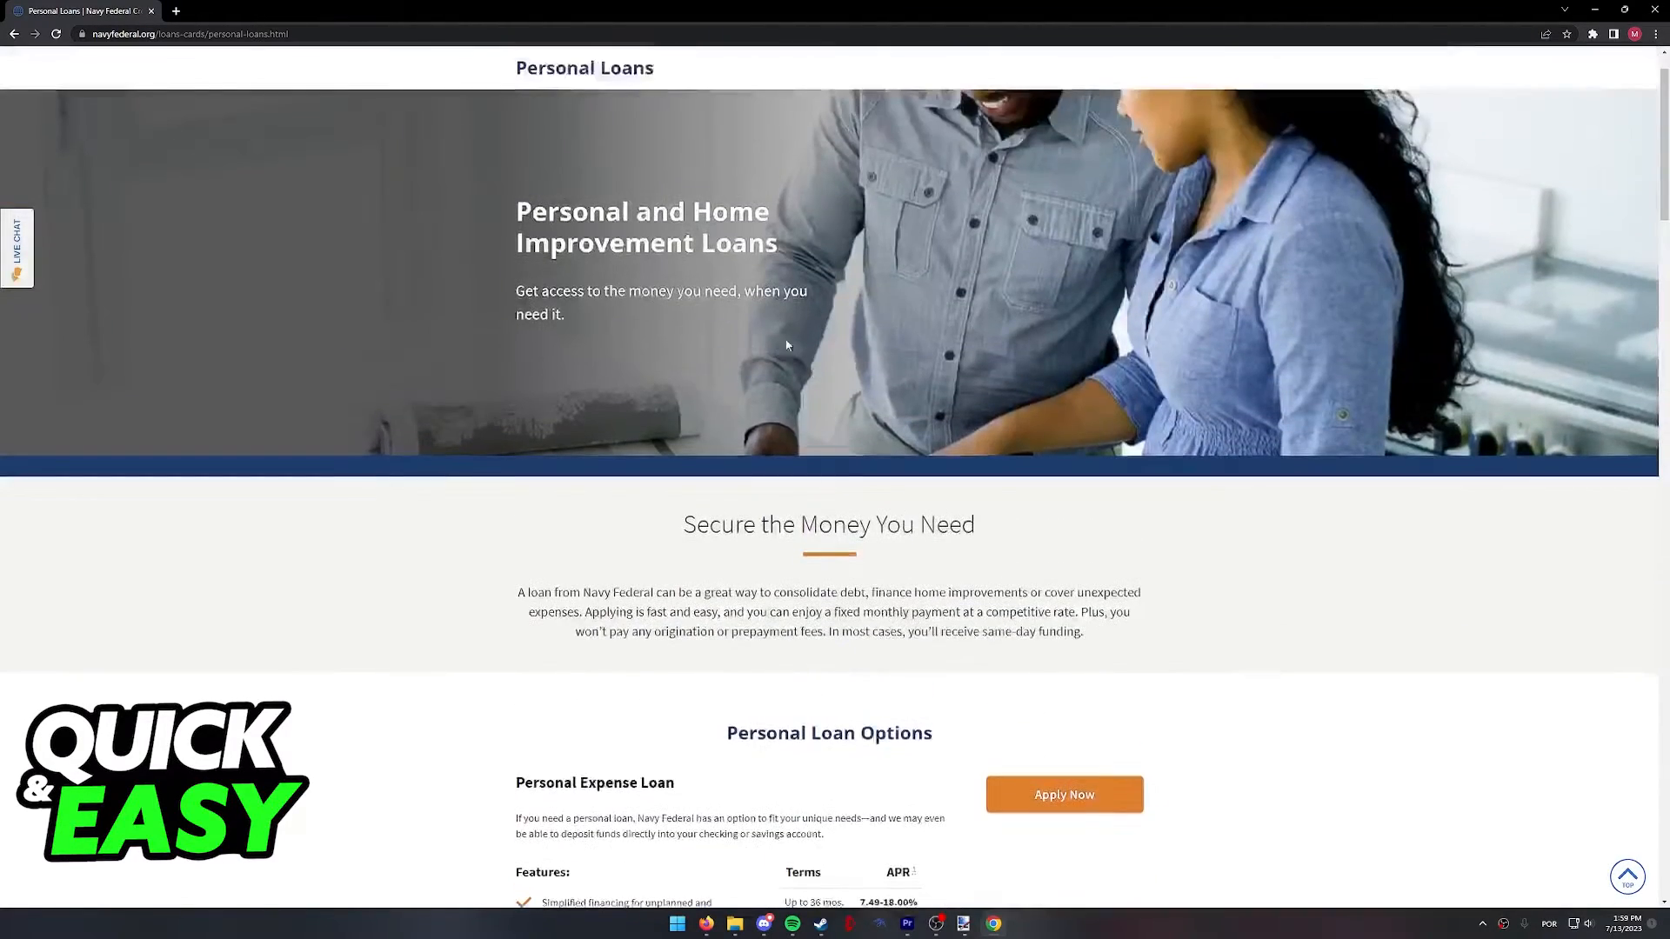
scroll(down, 3)
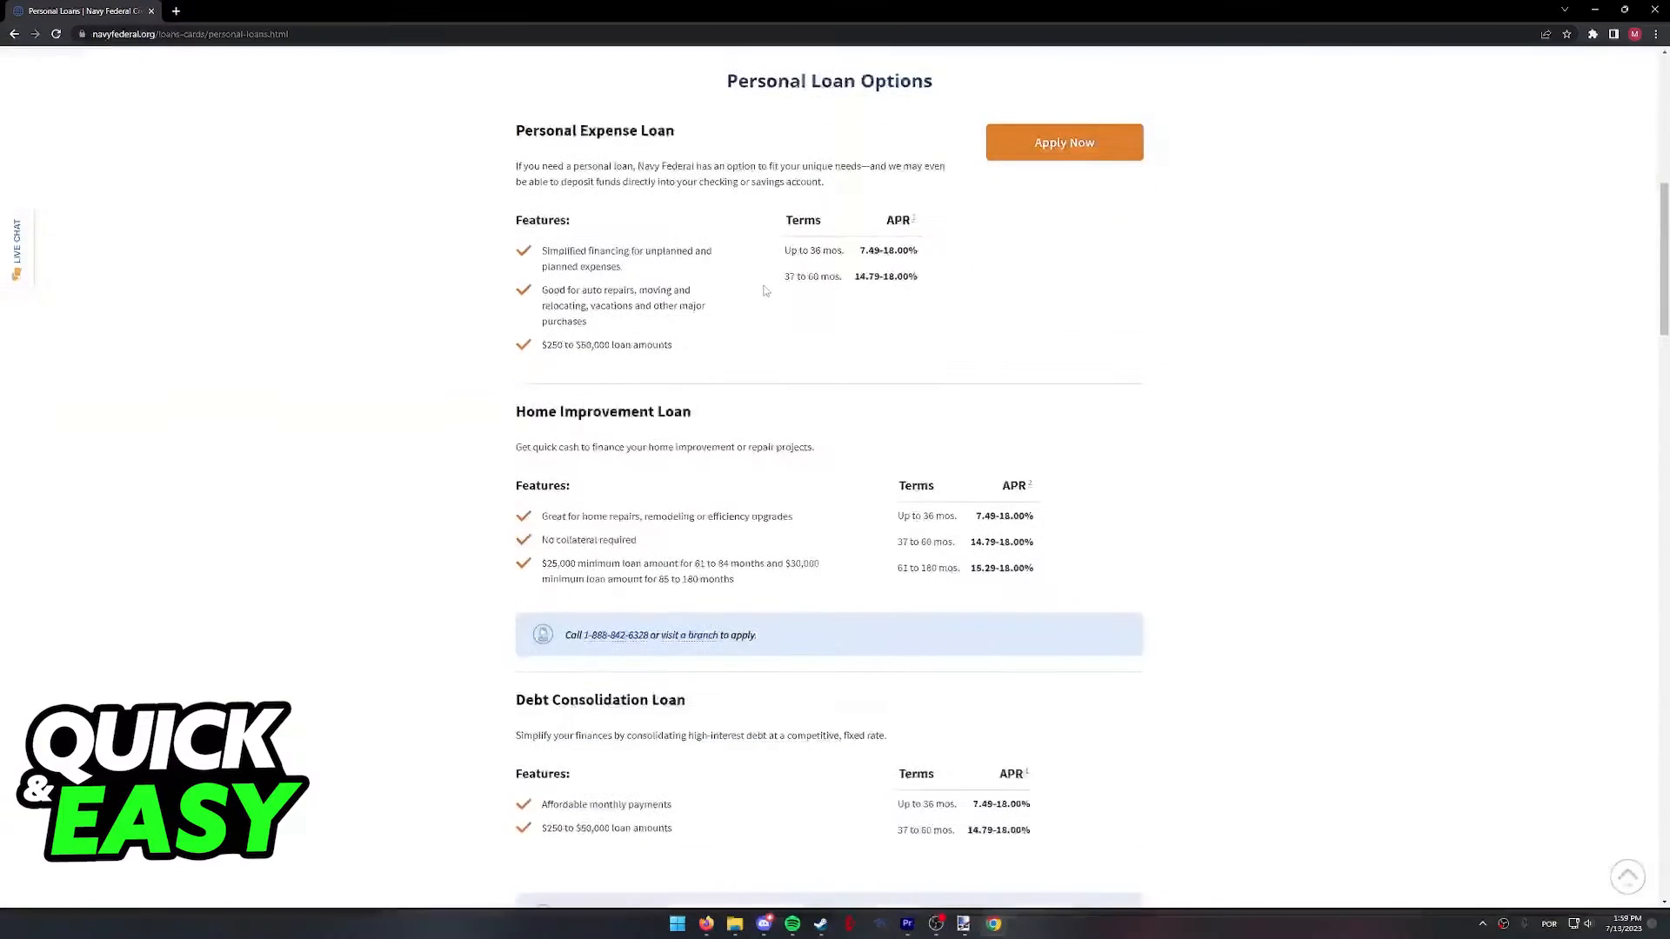
scroll(up, 3)
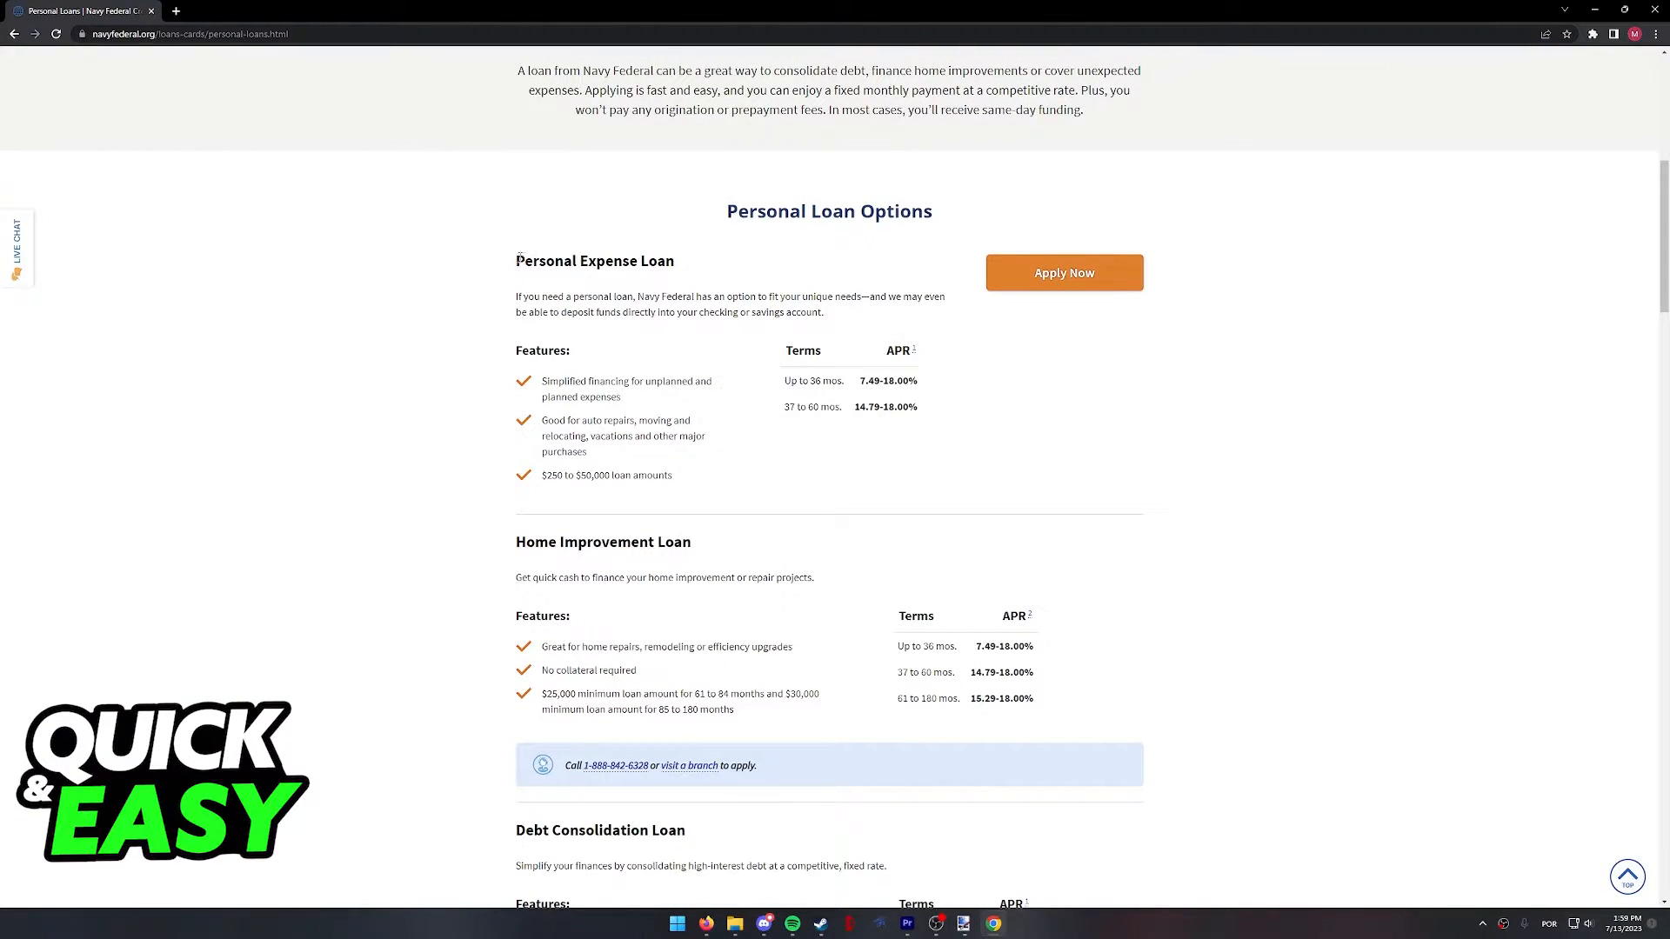
scroll(down, 3)
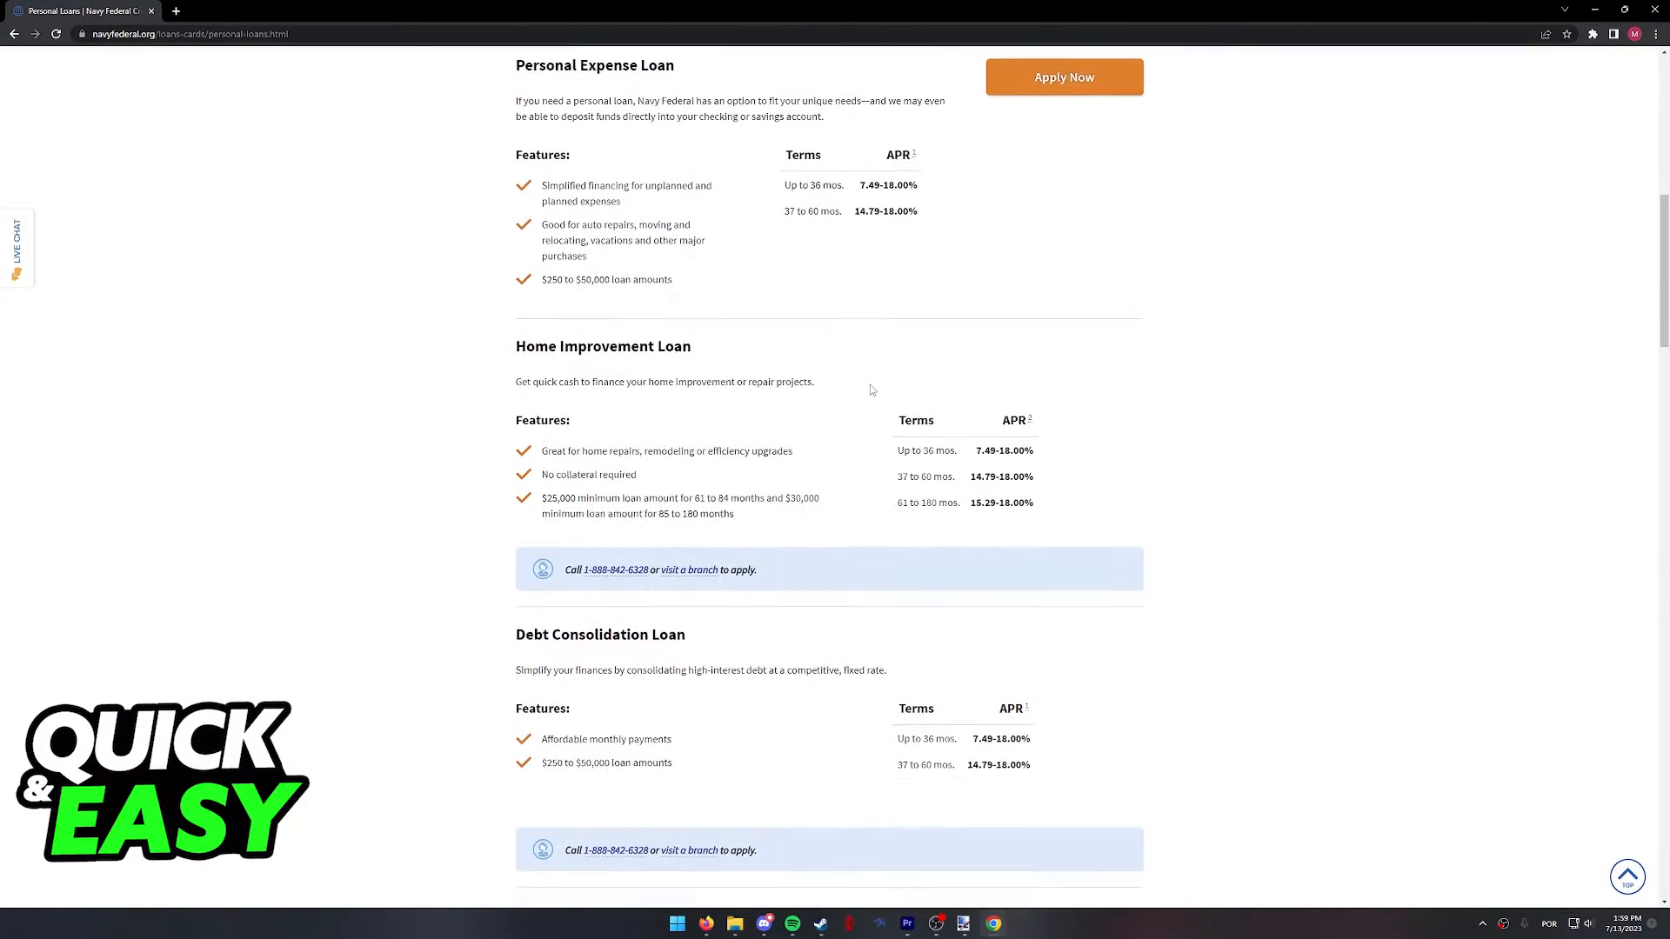
scroll(down, 3)
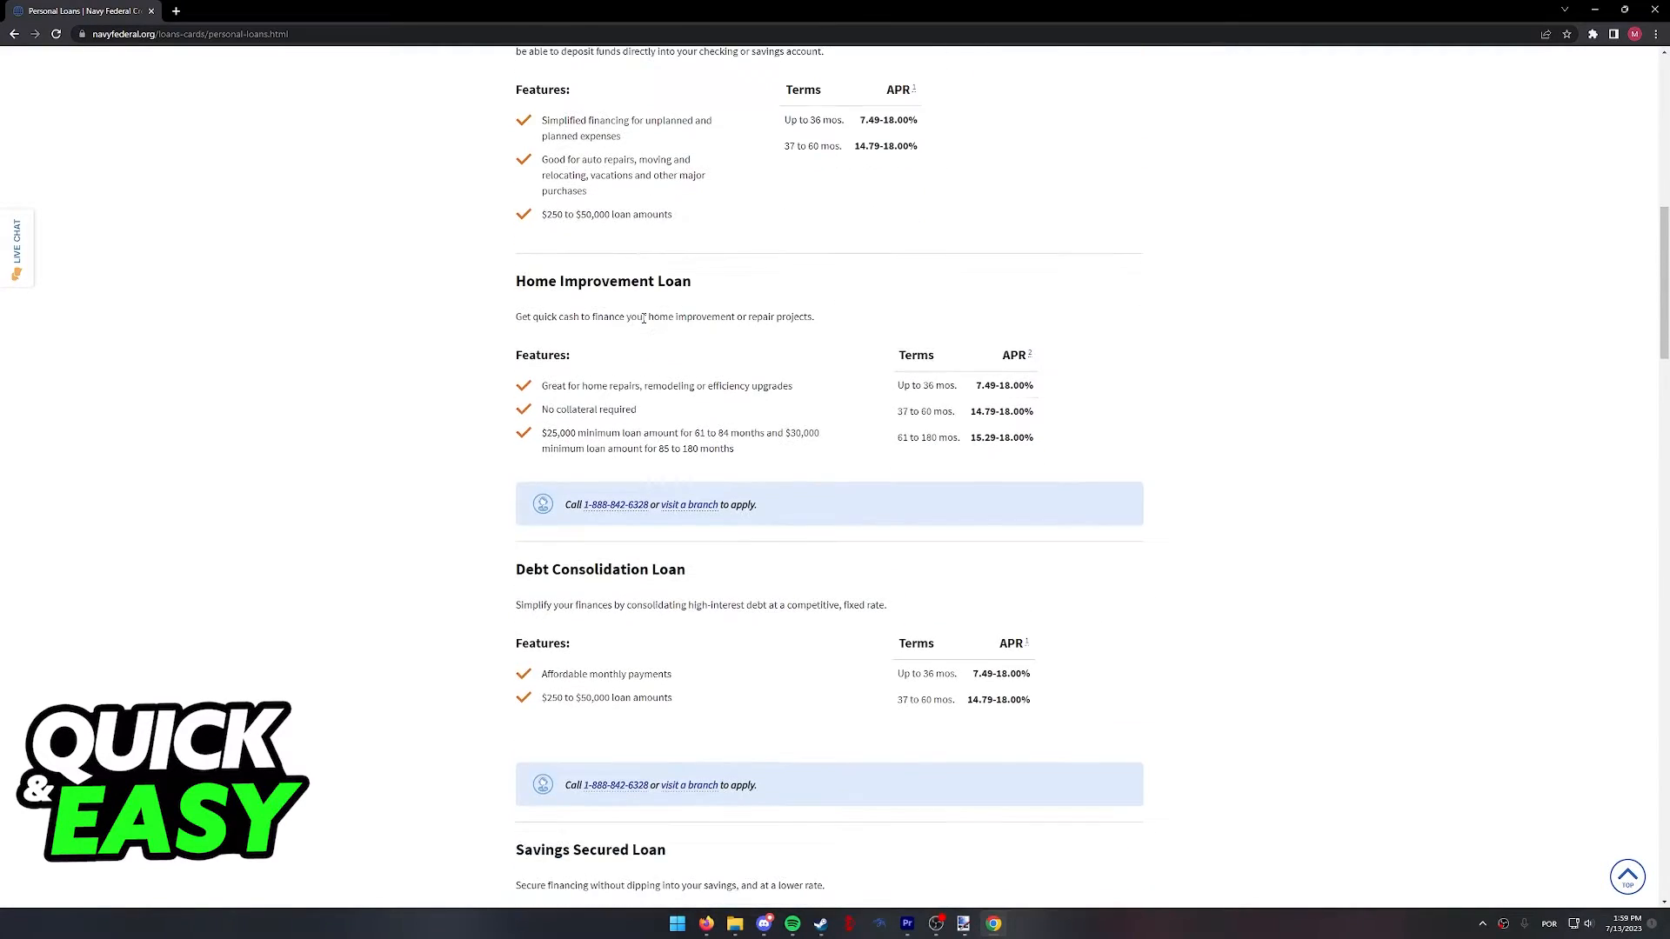
scroll(down, 3)
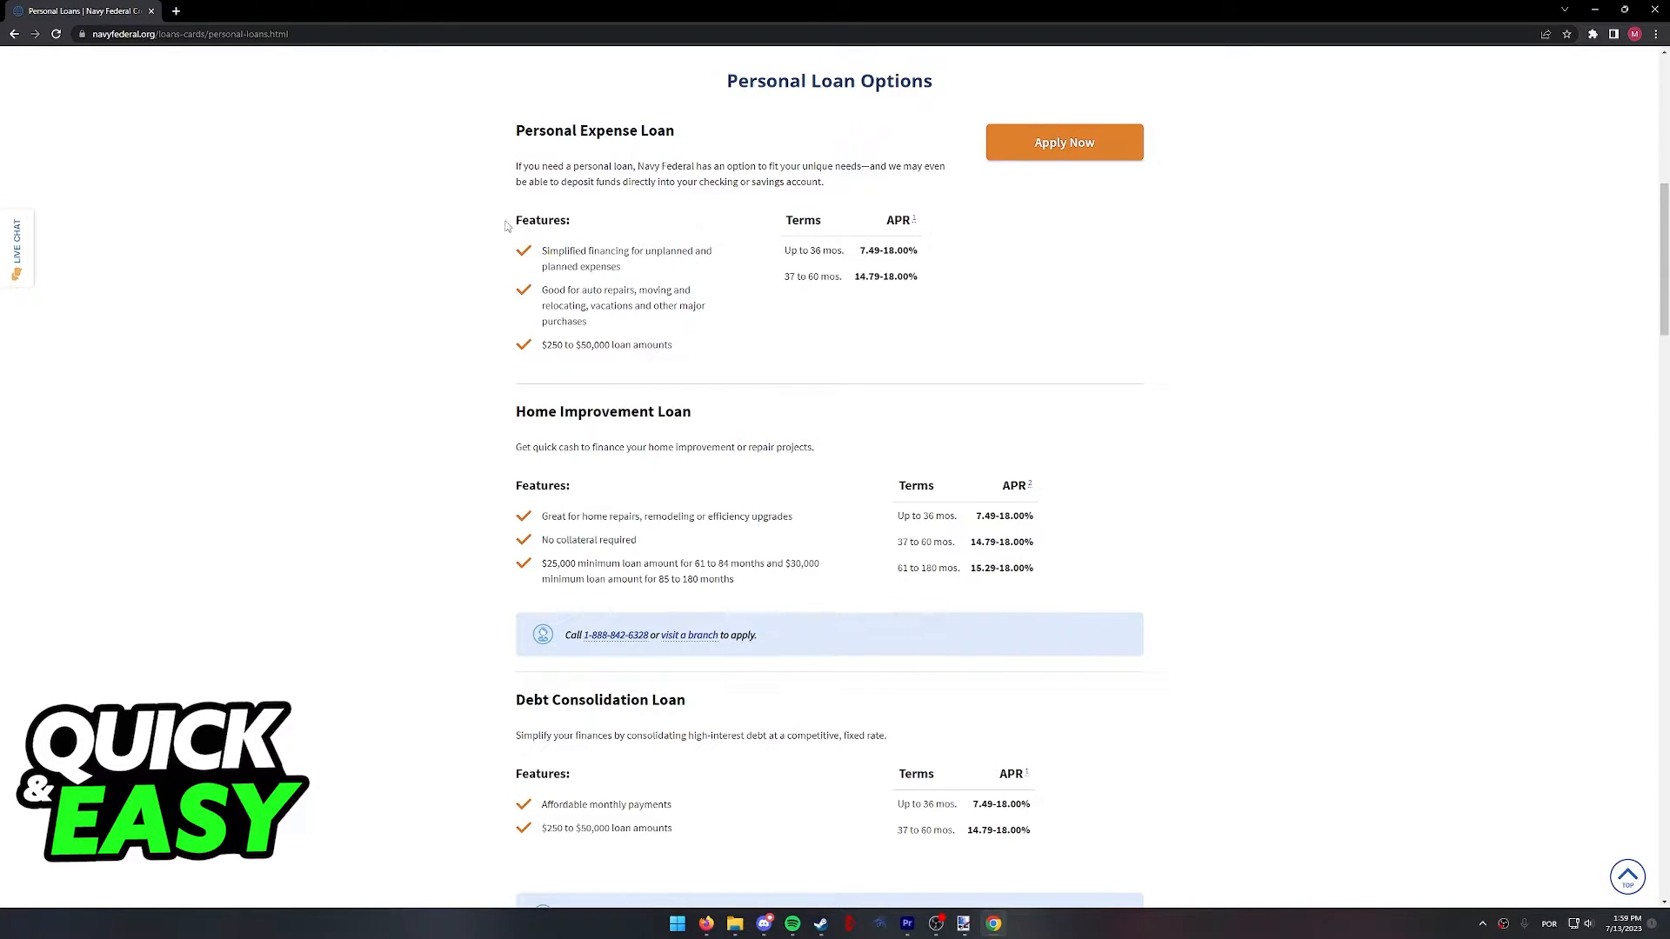
scroll(down, 3)
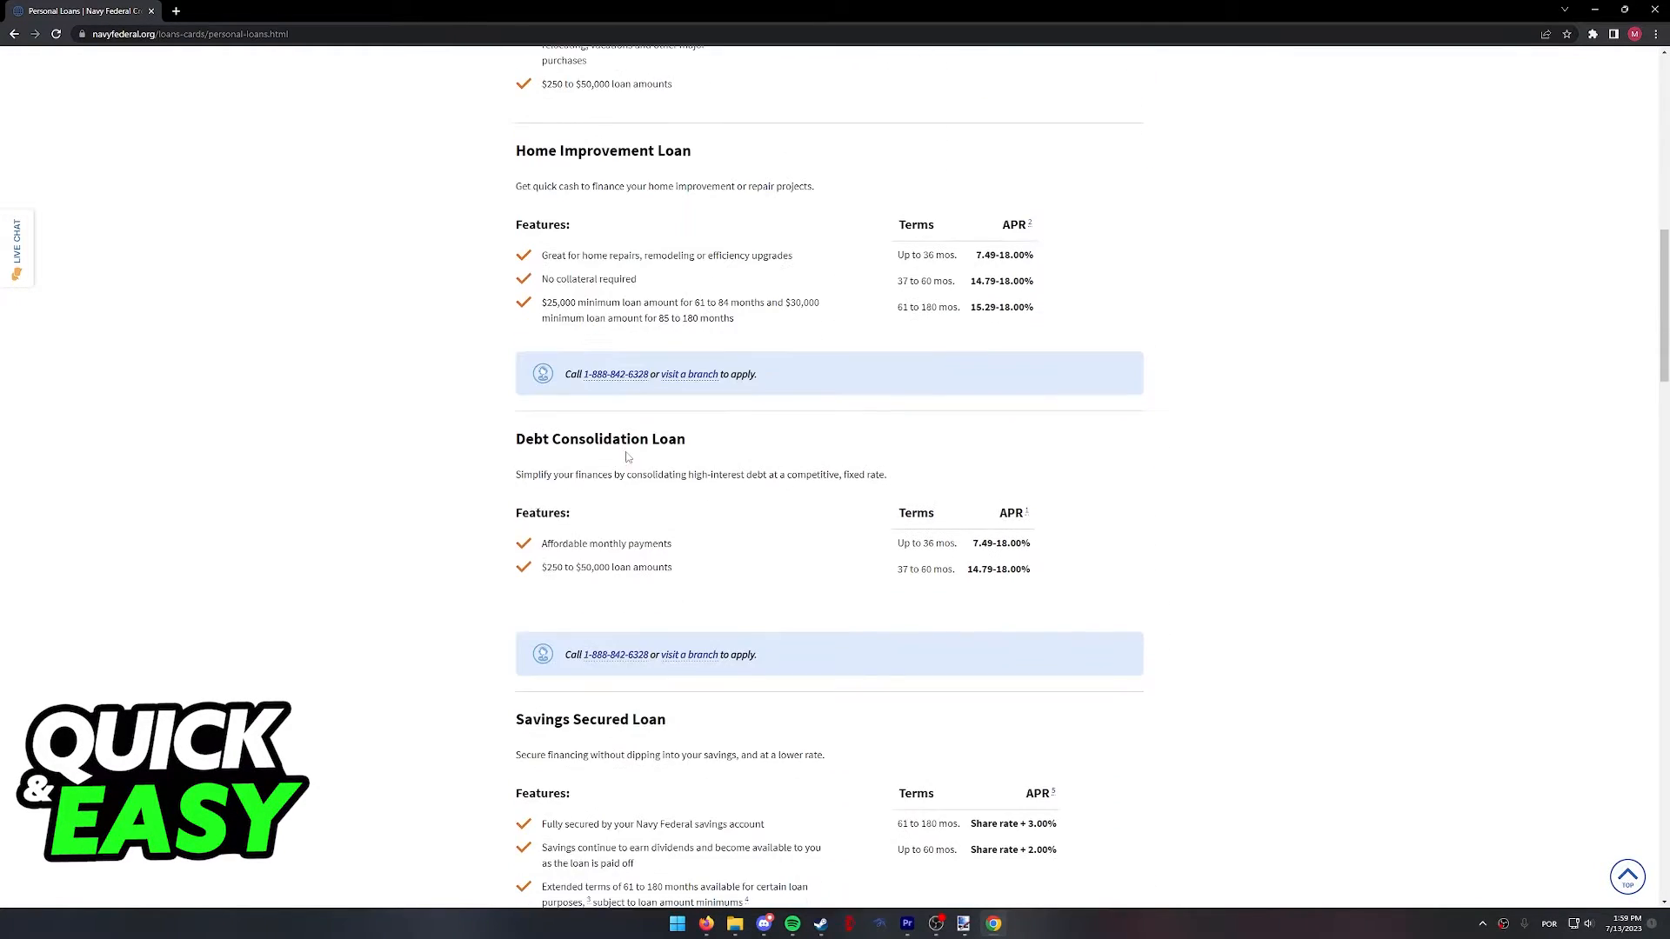
scroll(down, 3)
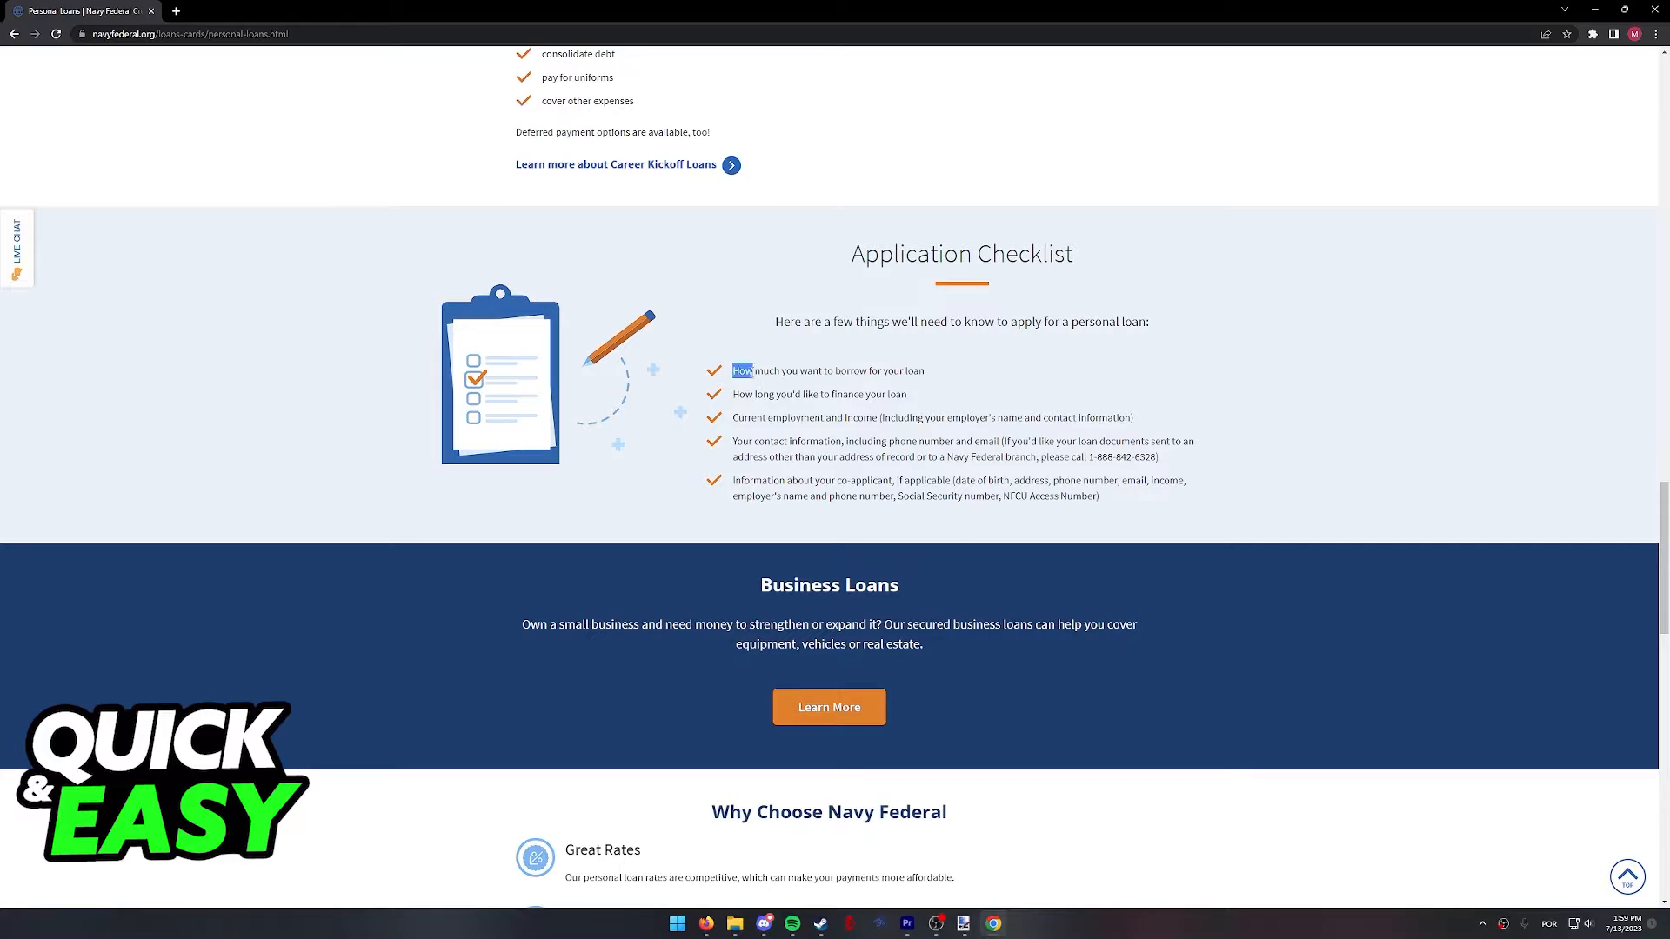
Step: Read the Application Checklist, continuing down to Business Loans and Why Choose Navy Federal
click(730, 448)
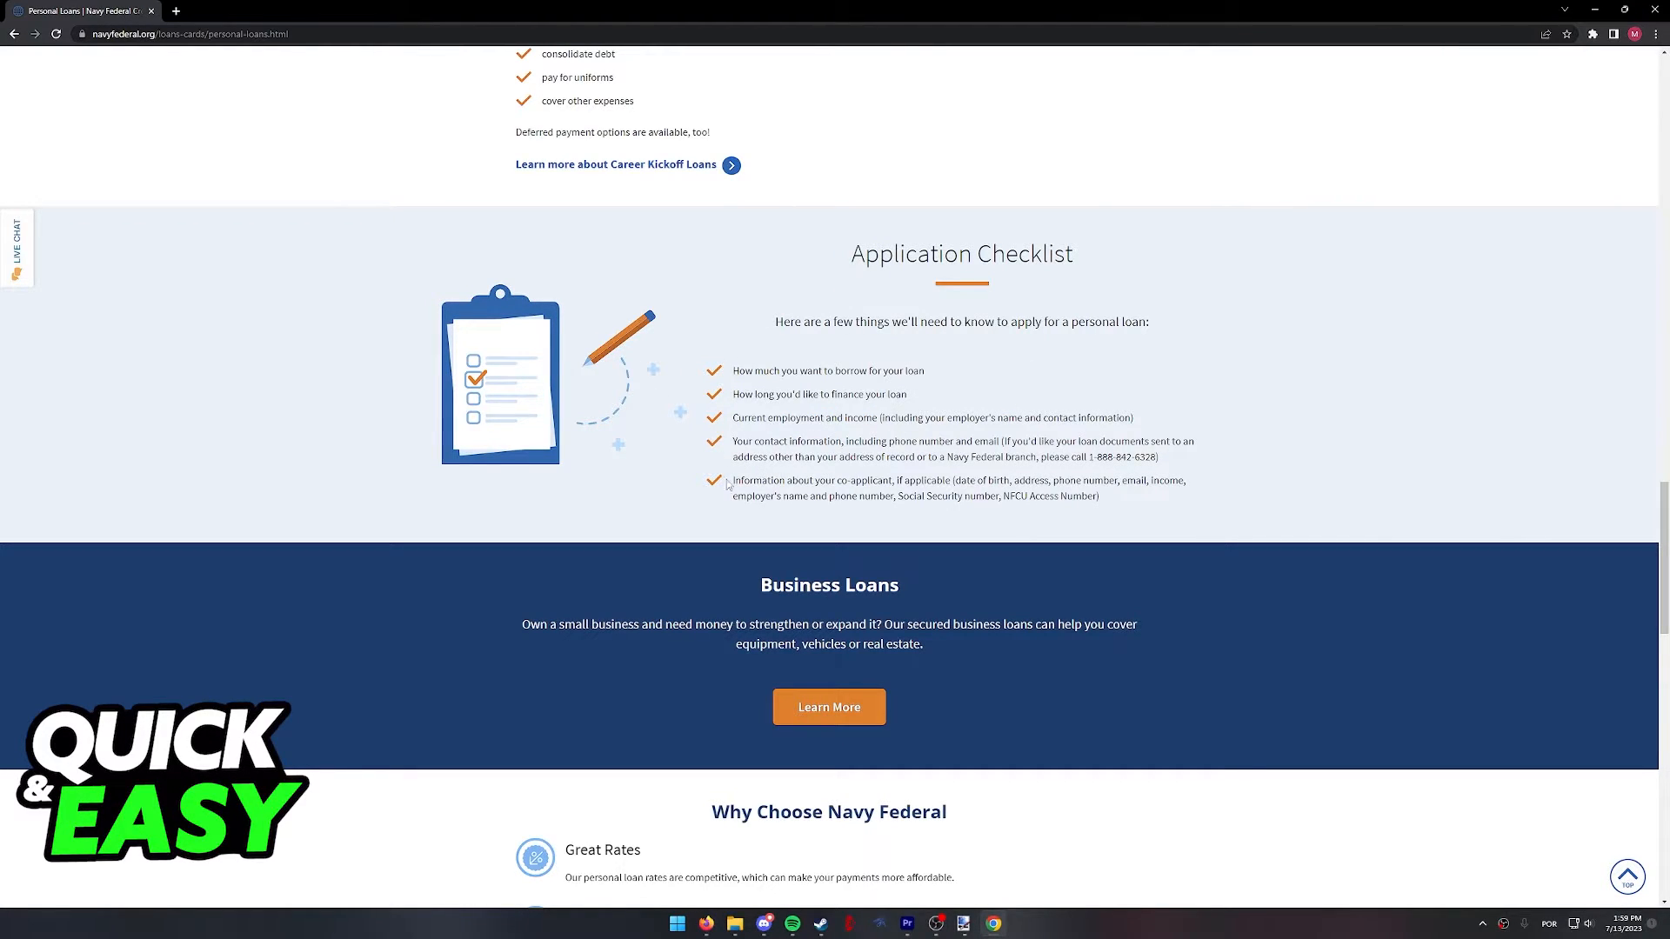
mouse_move(791, 363)
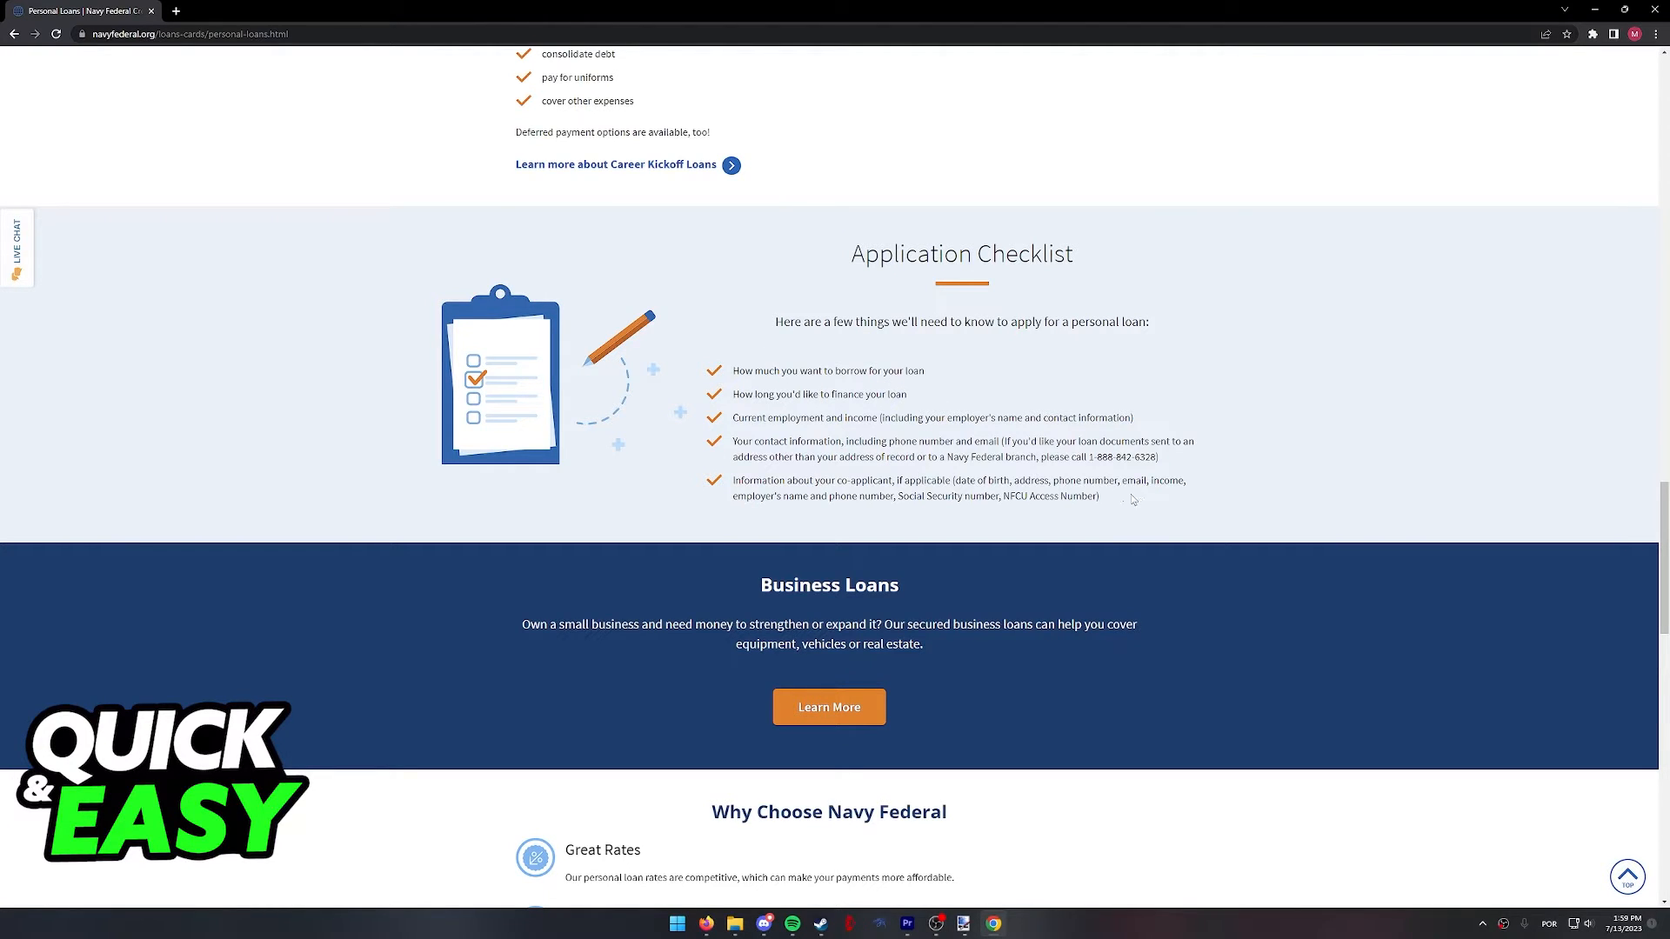
scroll(down, 3)
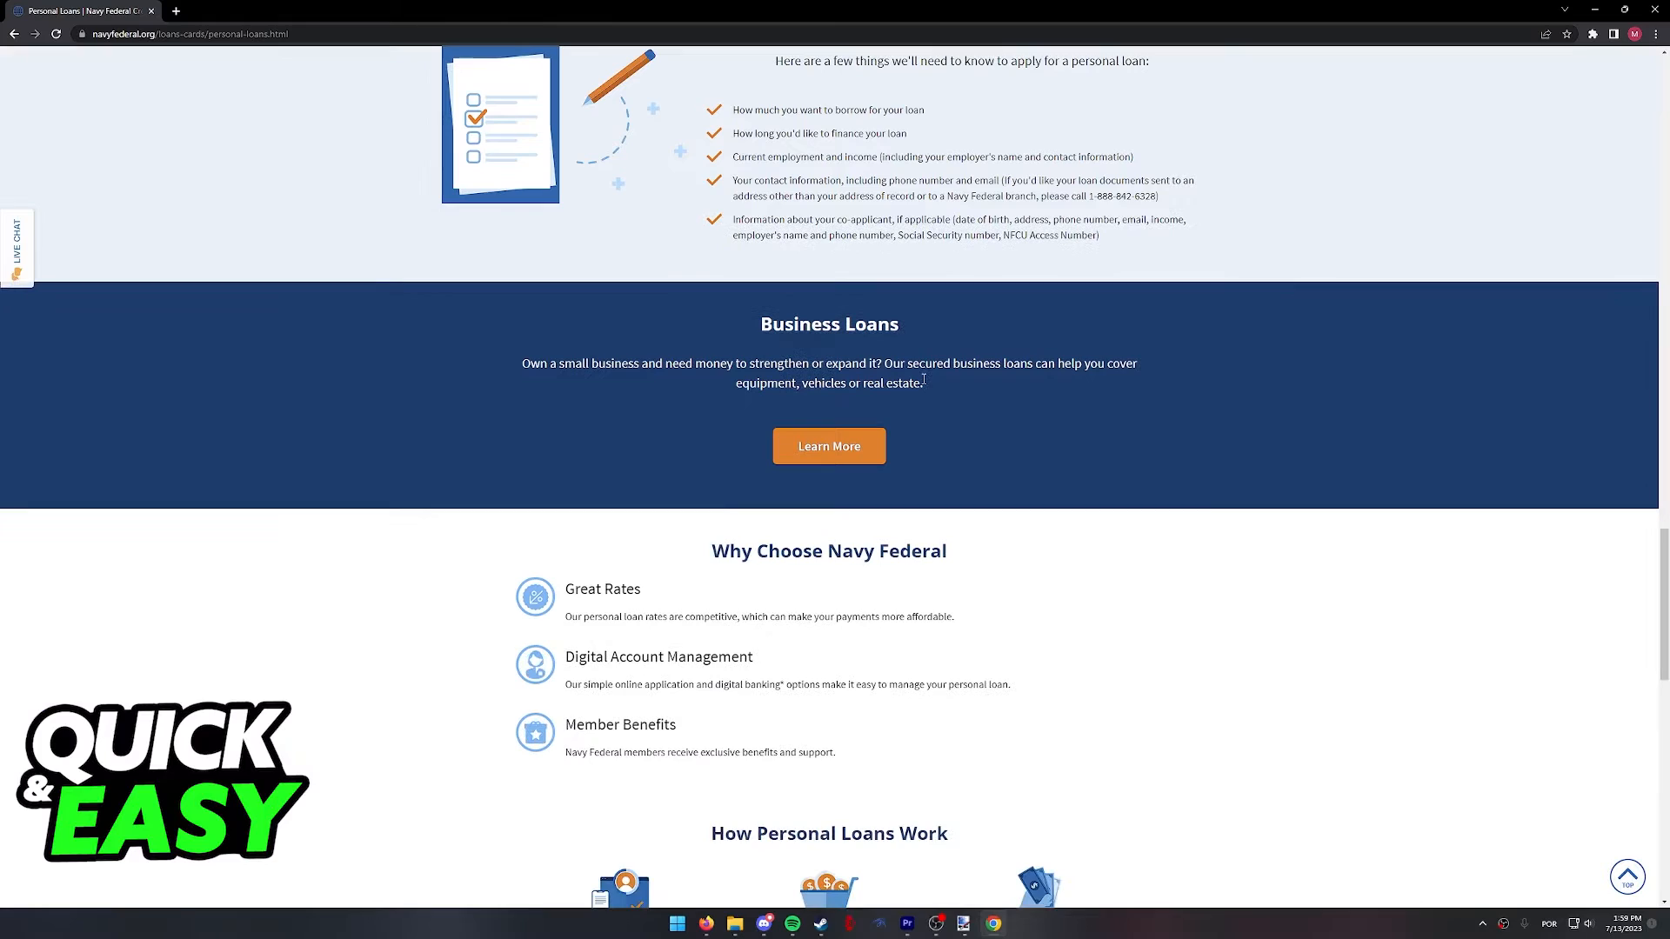
Step: Scroll back up to the Personal Expense Loan section and its Apply Now button
scroll(up, 3)
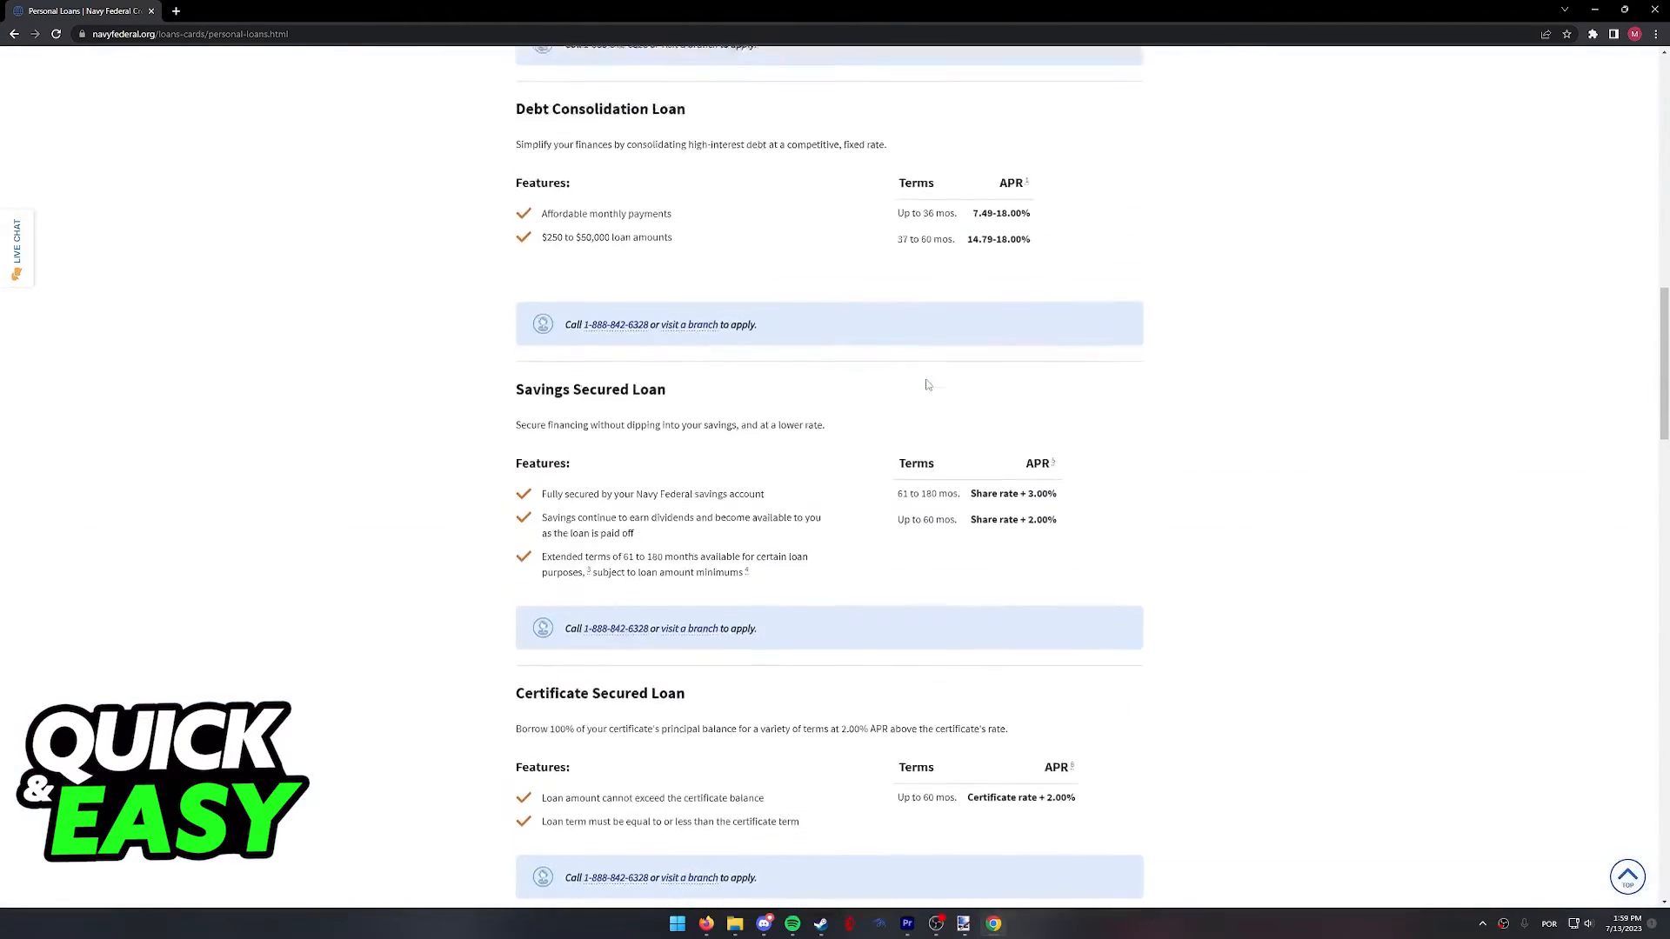
scroll(up, 3)
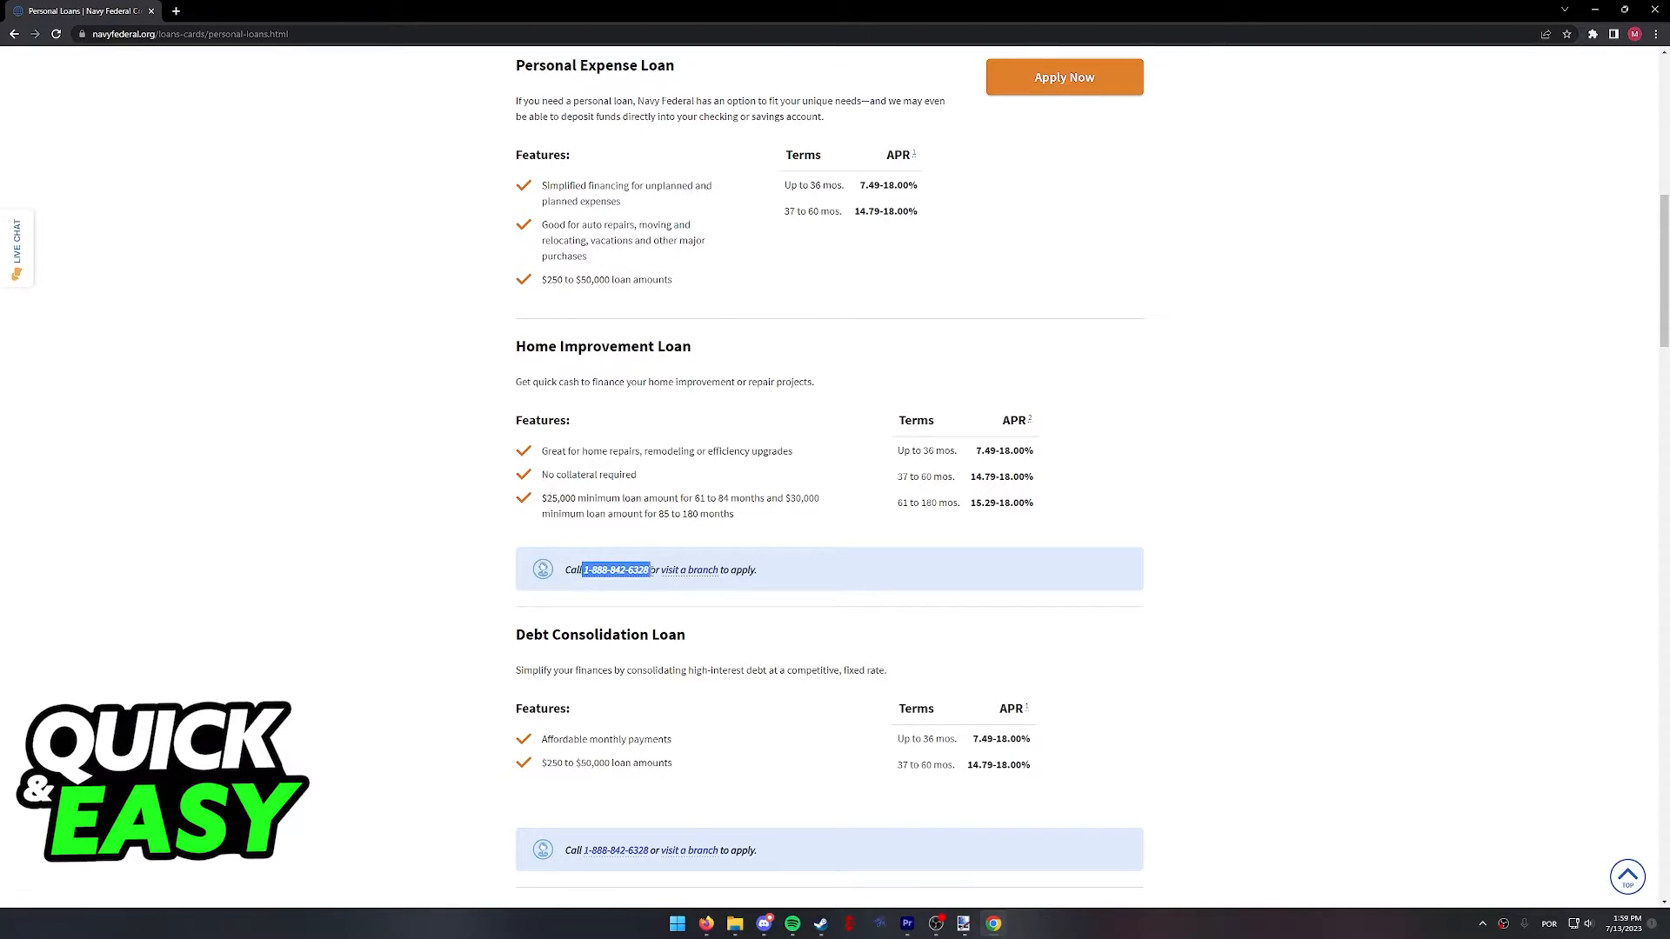
mouse_move(713, 581)
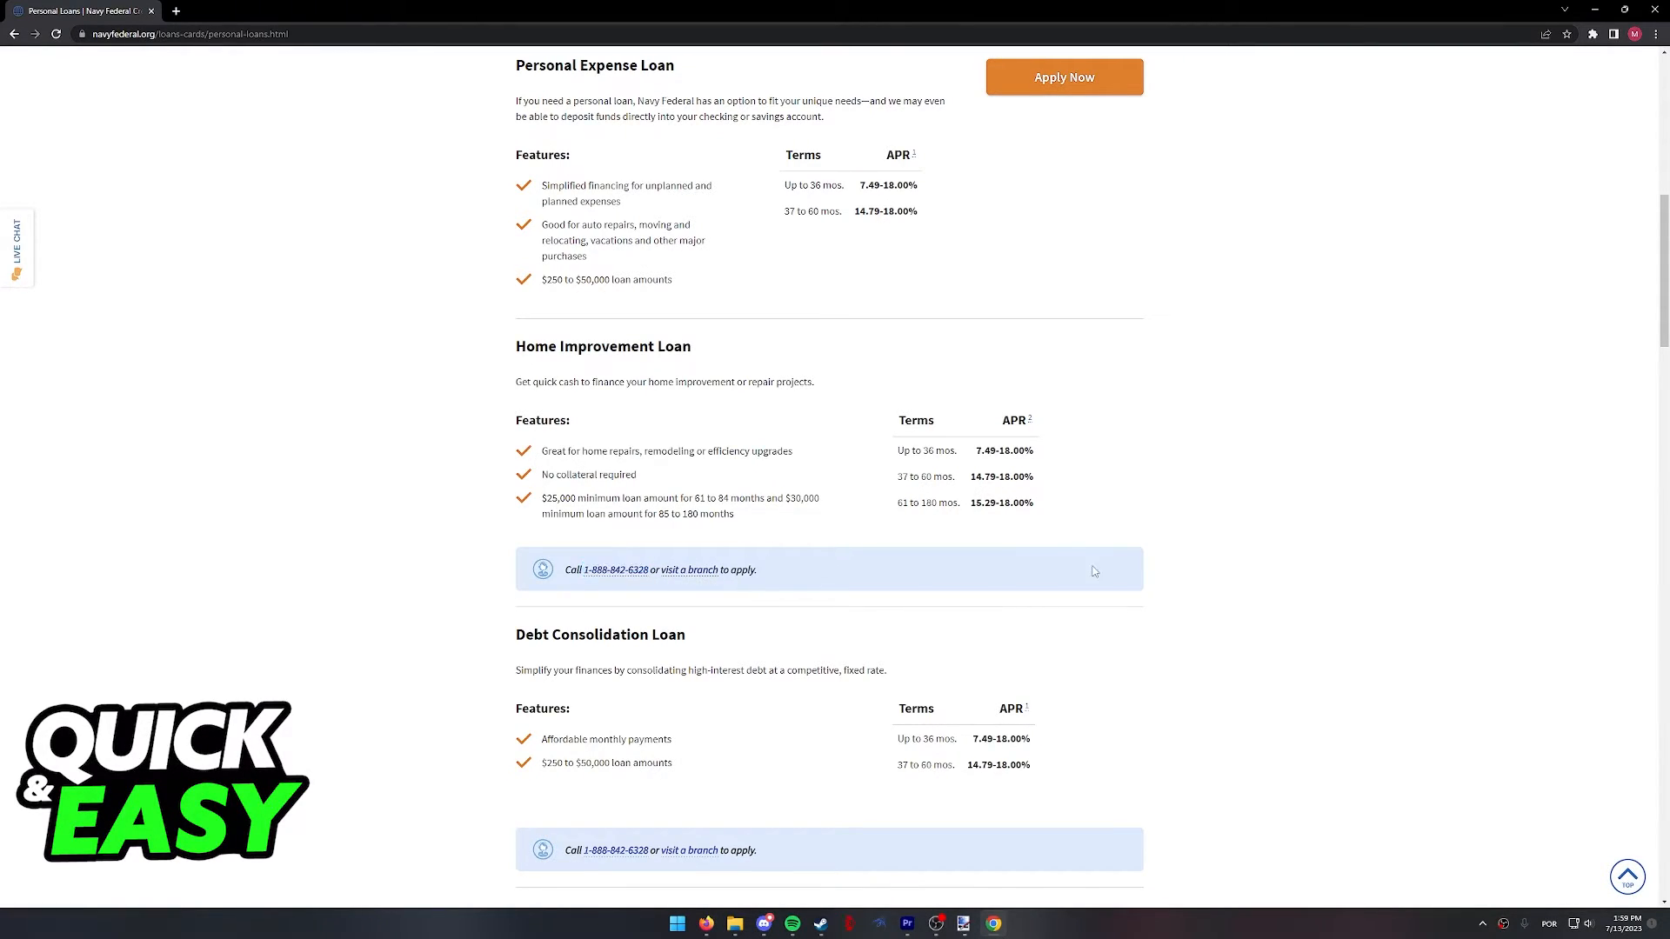
scroll(up, 3)
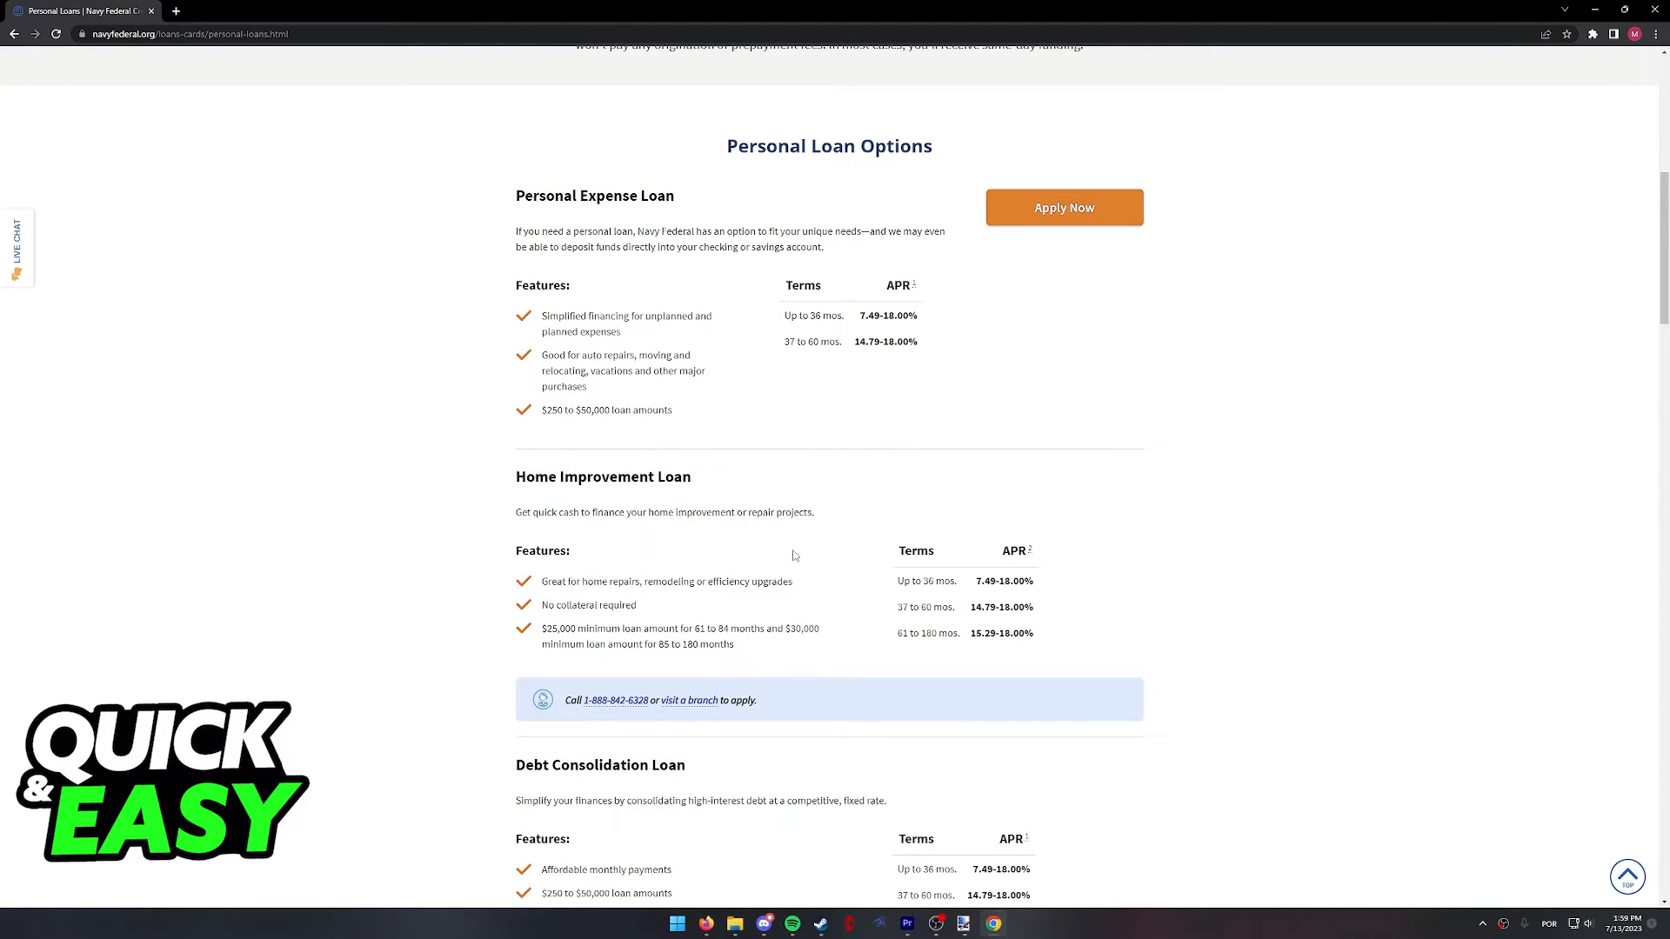
scroll(up, 3)
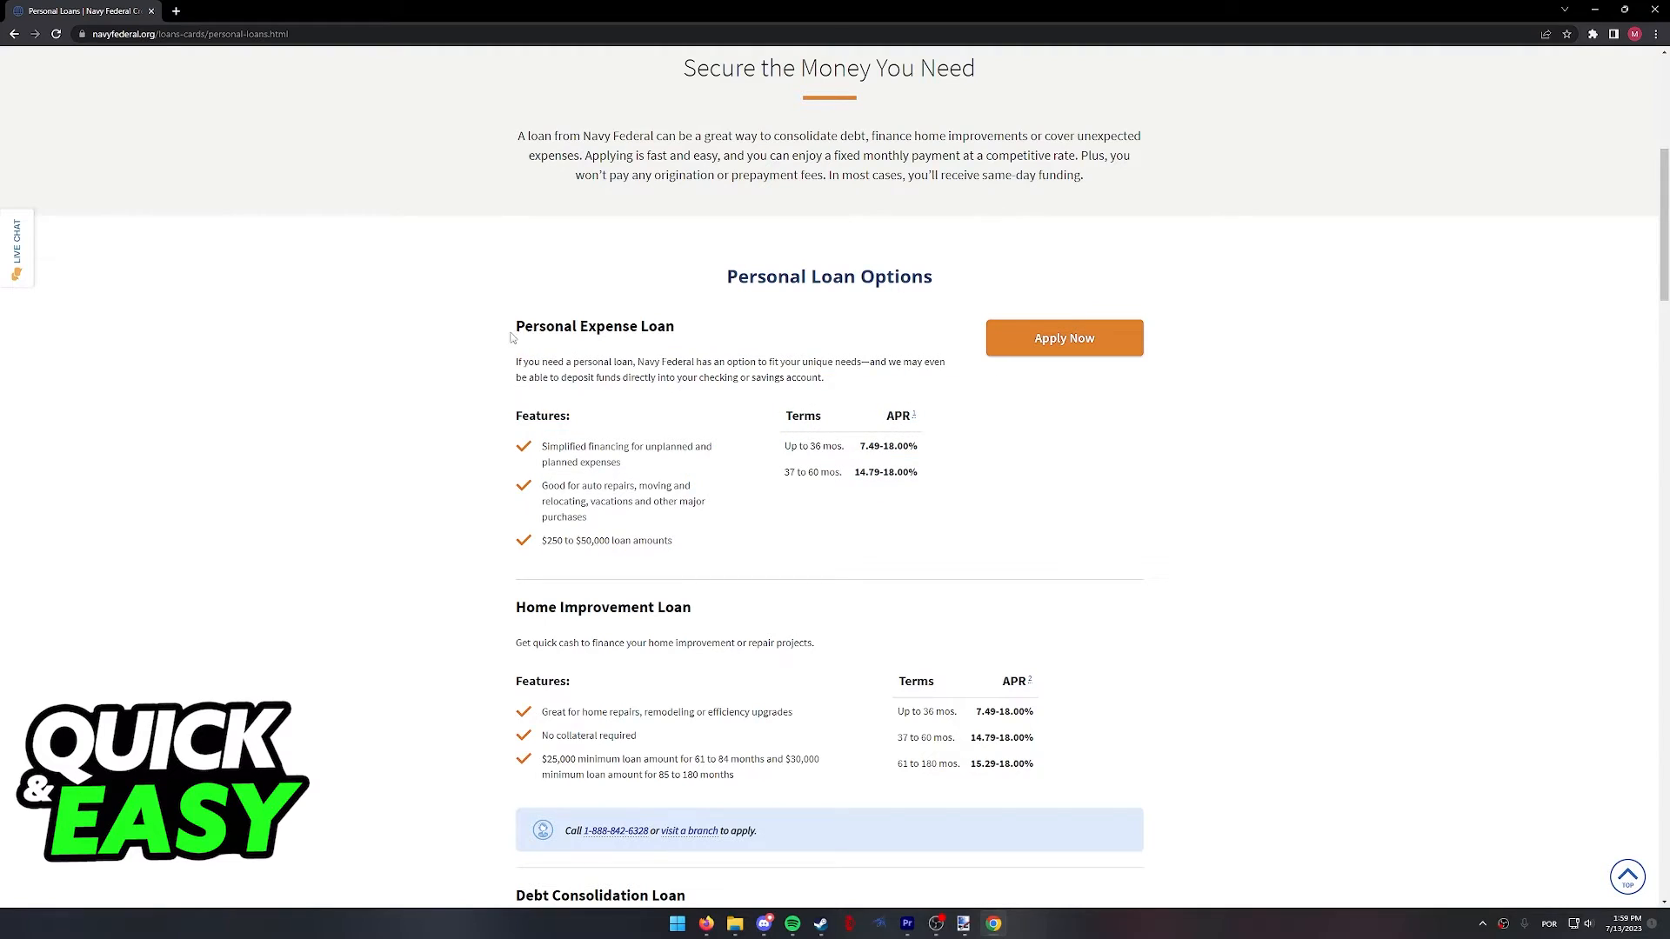
mouse_move(1006, 358)
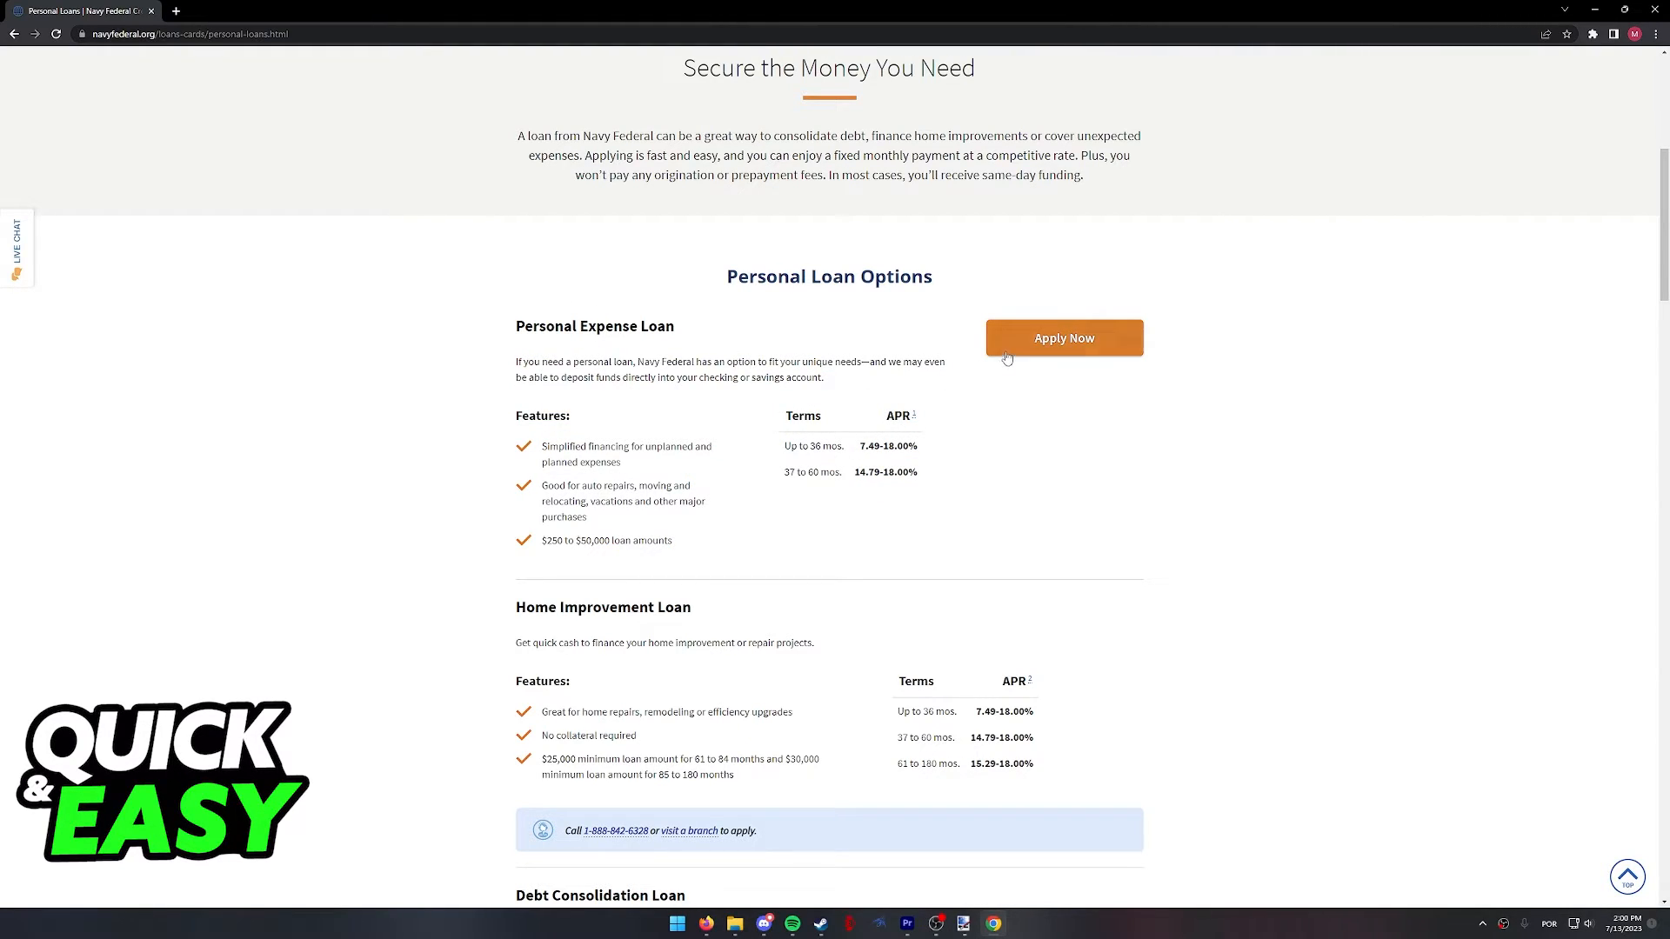
Step: Apply Now for the Personal Expense Loan, opening the digital sign-in page
click(1064, 338)
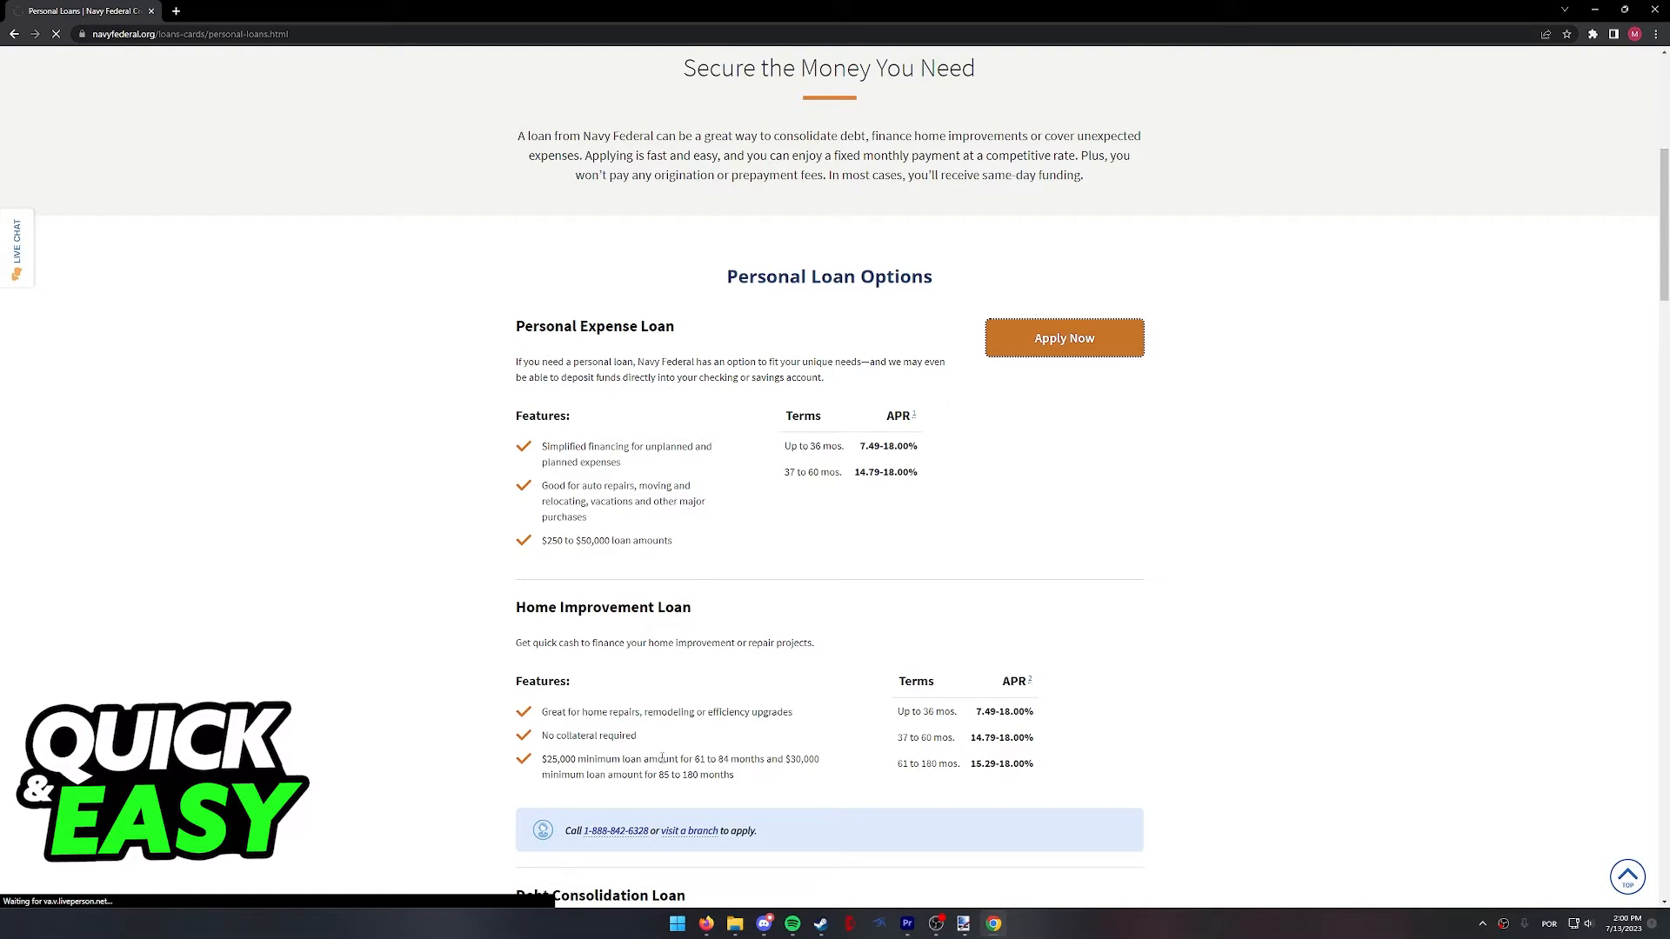
click(1064, 337)
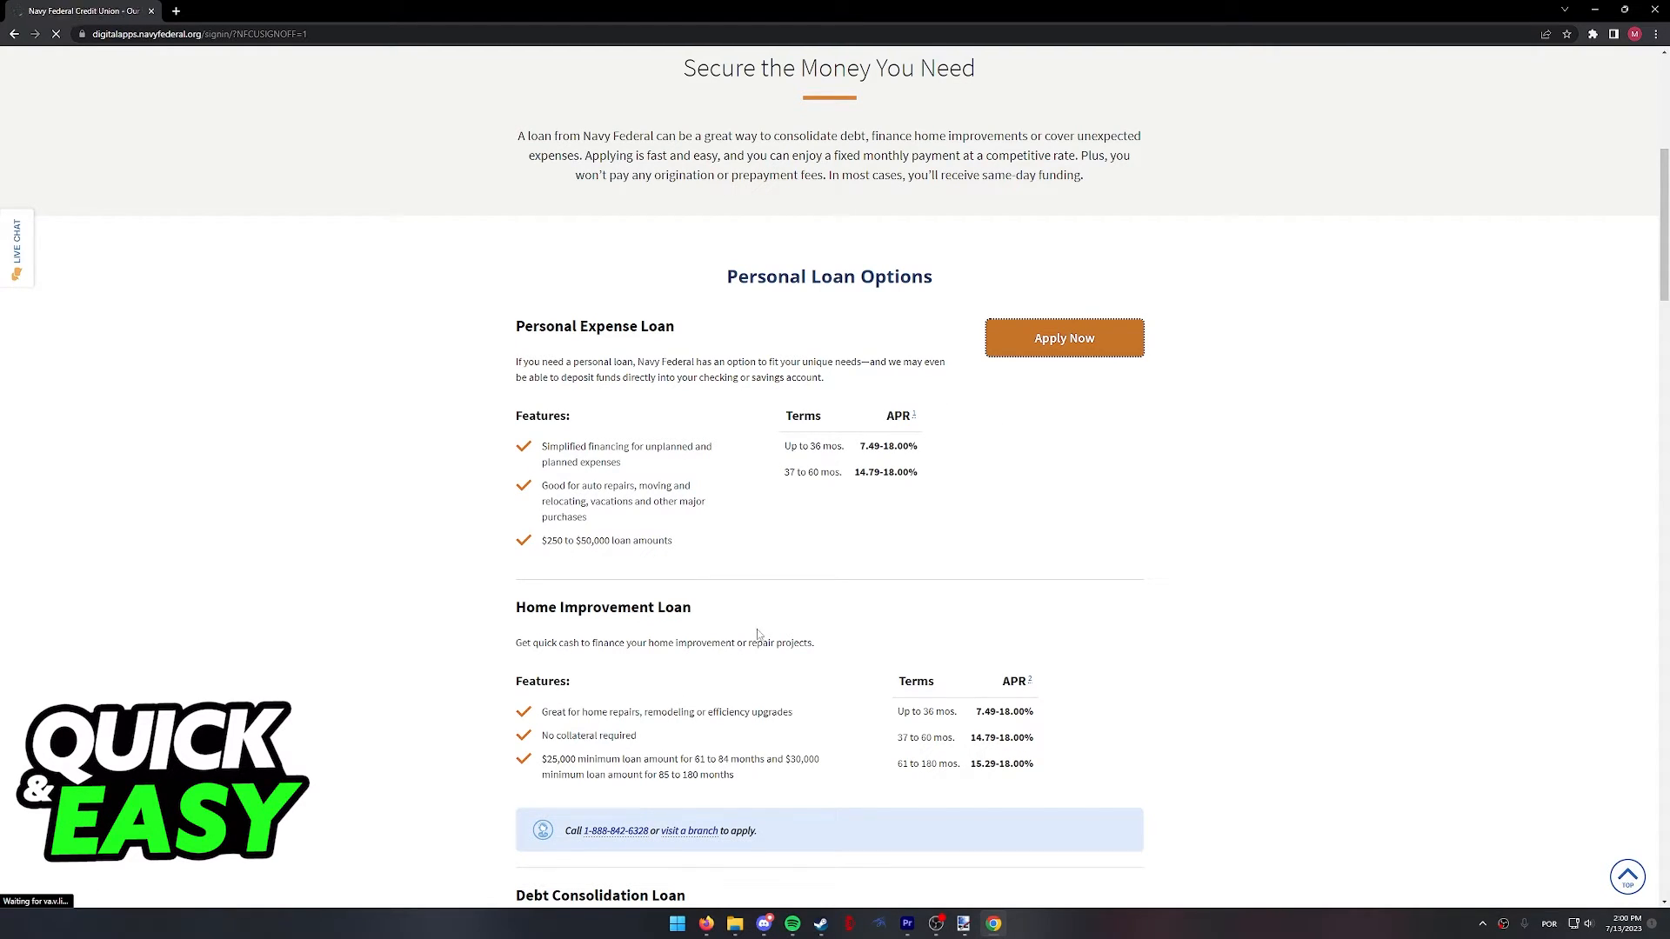